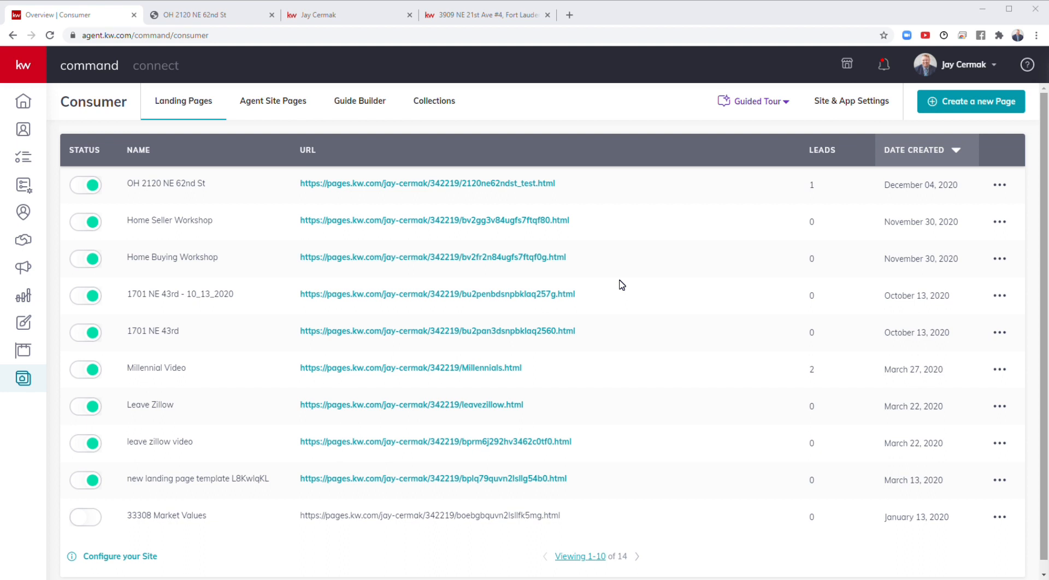
{"action": "mouse_move", "coordinate": [31, 62]}
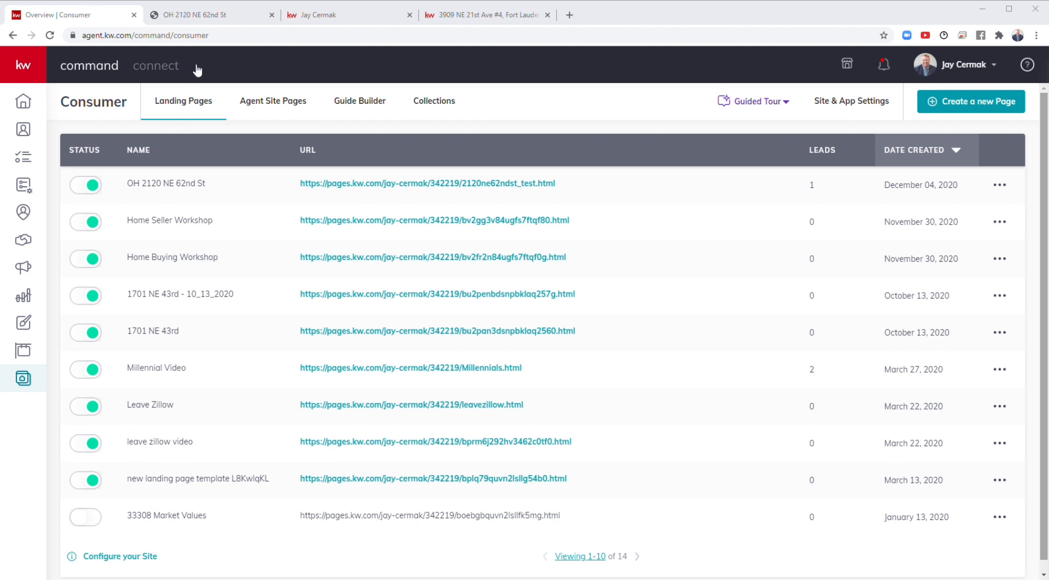
Review the earlier open-house page, then start a new lead-generation landing page.
{"action": "left_click", "coordinate": [211, 15]}
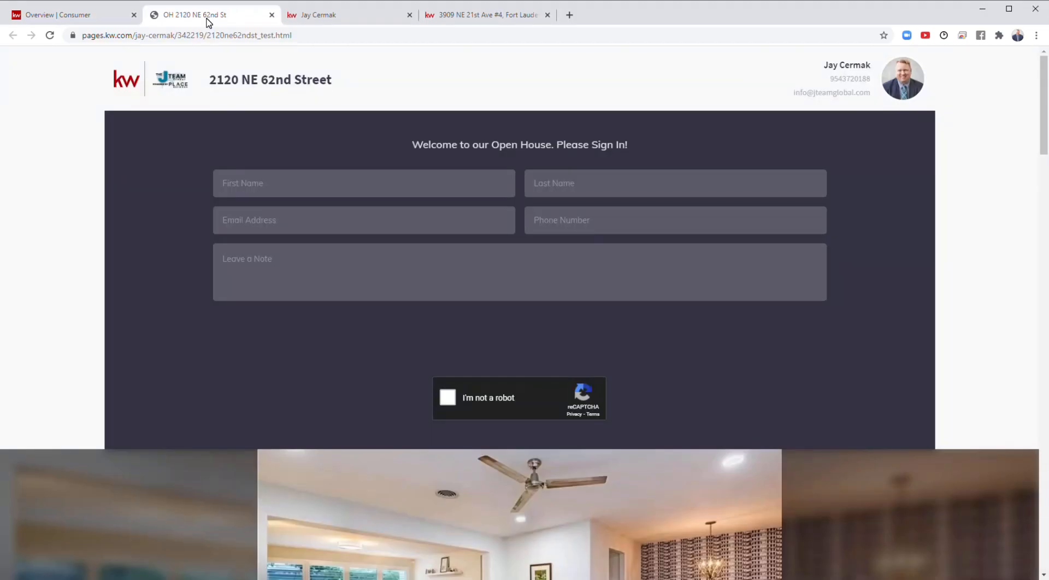
{"action": "mouse_move", "coordinate": [472, 75]}
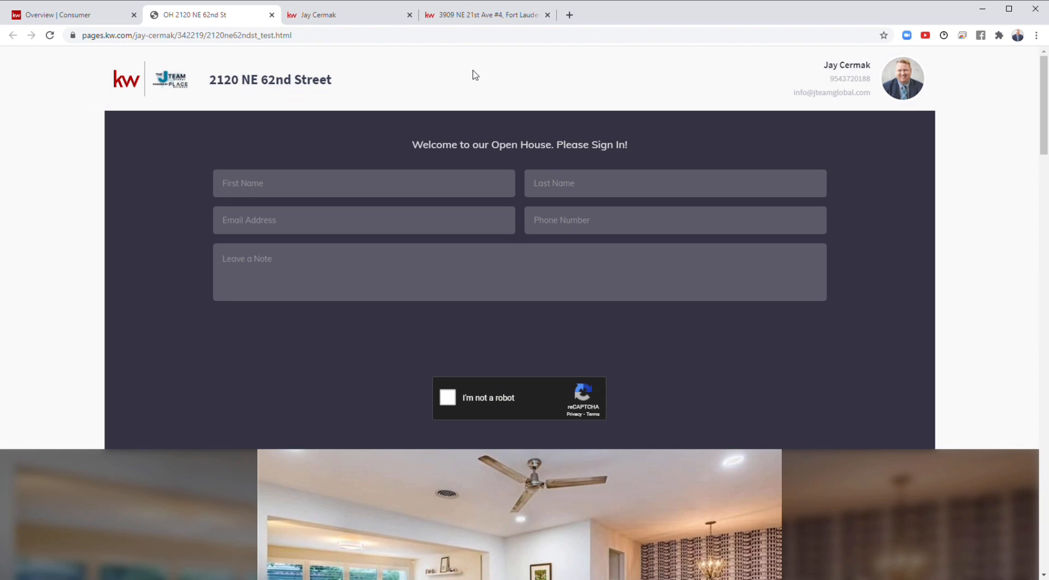
{"action": "mouse_move", "coordinate": [363, 200]}
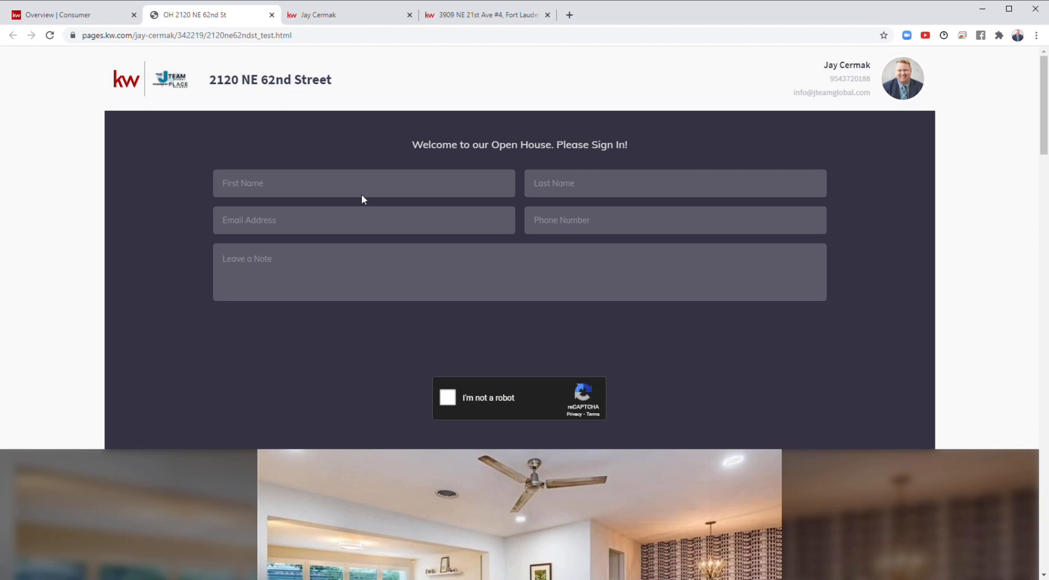
{"action": "scroll", "scroll_direction": "down", "scroll_amount": 3}
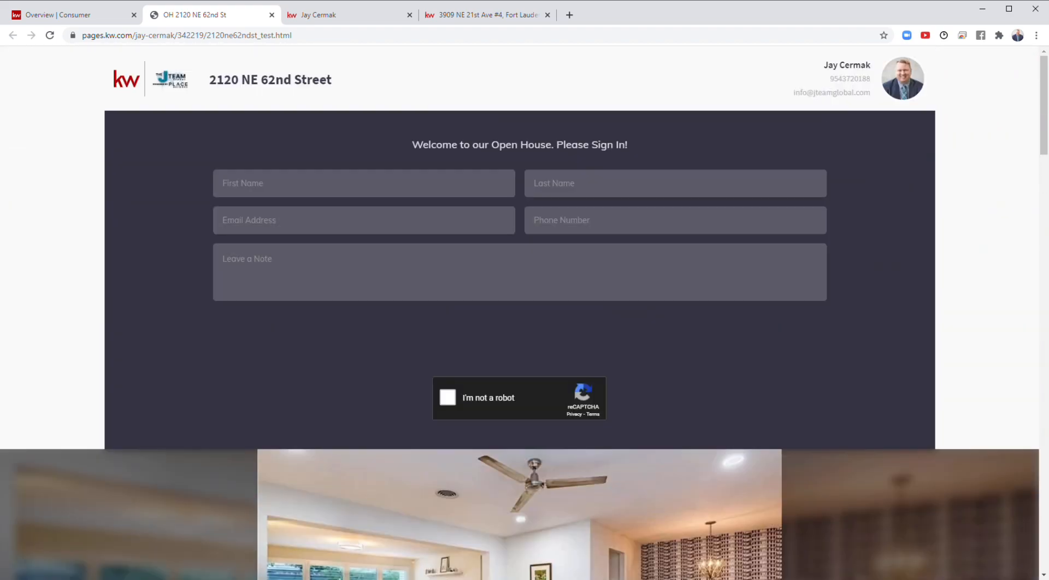
{"action": "left_click", "coordinate": [66, 15]}
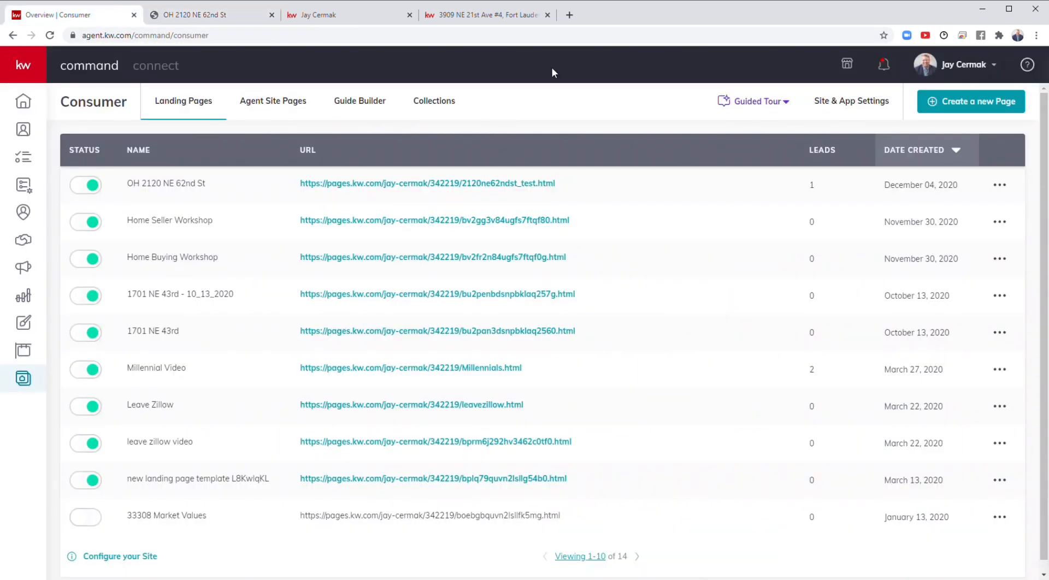
{"action": "left_click", "coordinate": [971, 101]}
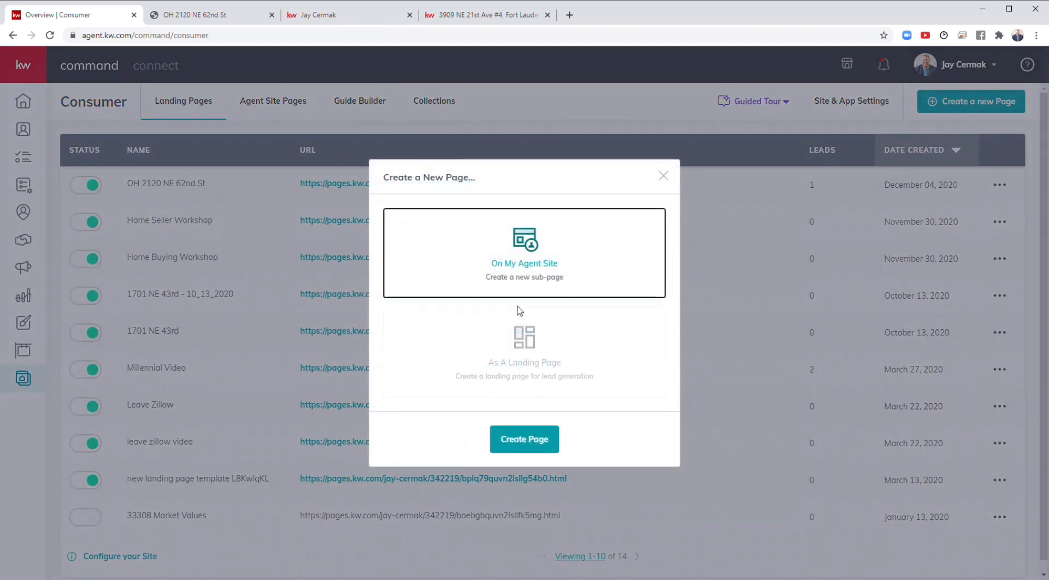
{"action": "left_click", "coordinate": [524, 352]}
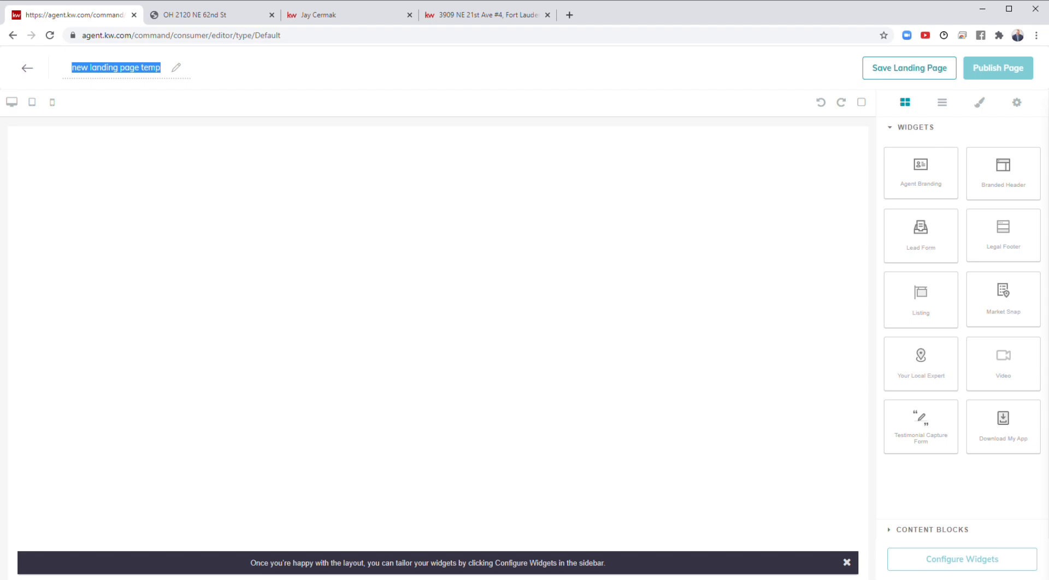
{"action": "left_click", "coordinate": [487, 14]}
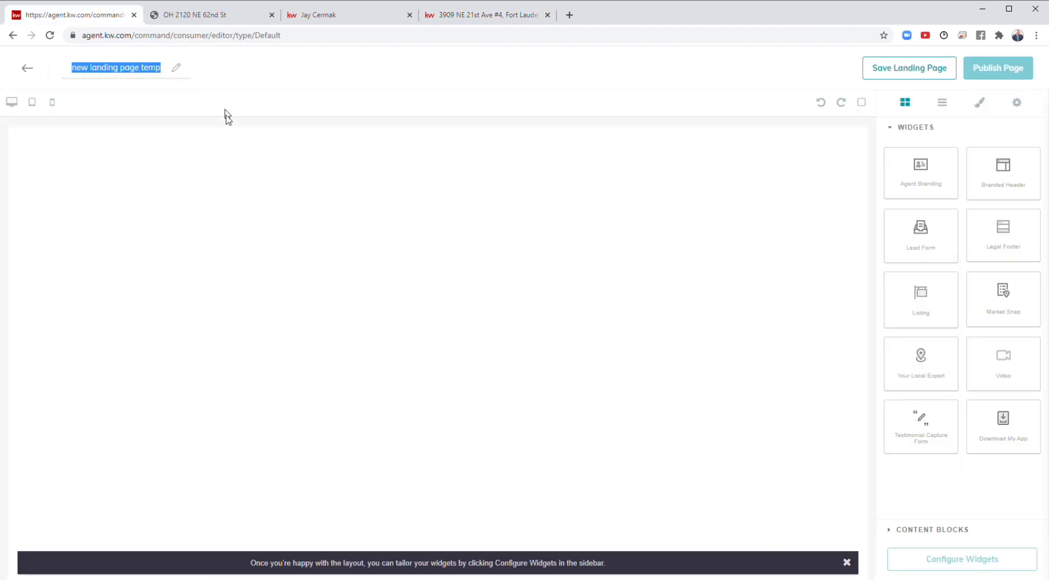
{"action": "type", "text": "rt Lauderdale, FL 33308"}
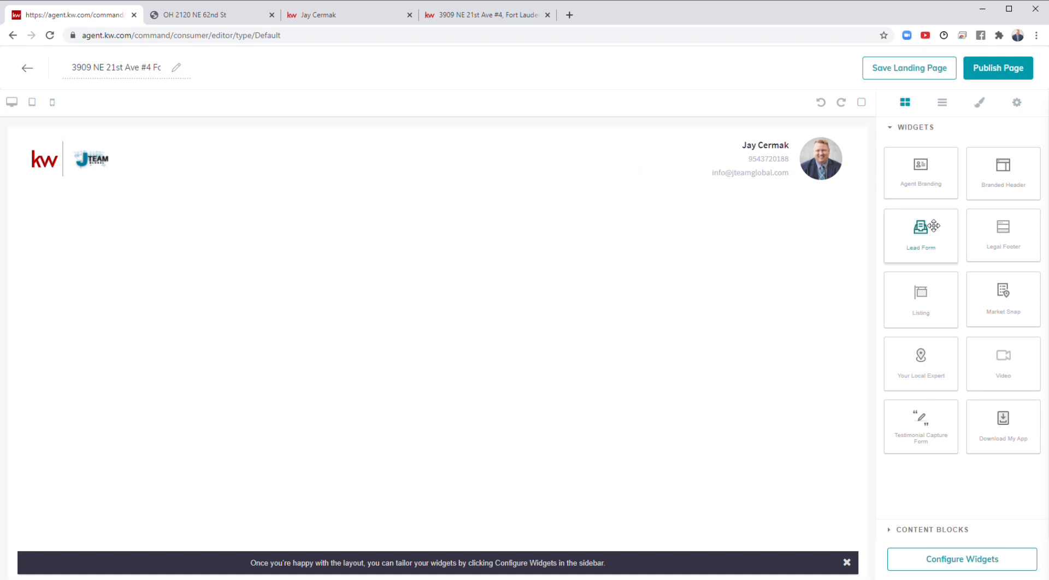
Place the sign-in lead form below the header and scroll through the added sections.
{"action": "left_click_drag", "start_coordinate": [921, 227], "coordinate": [725, 199]}
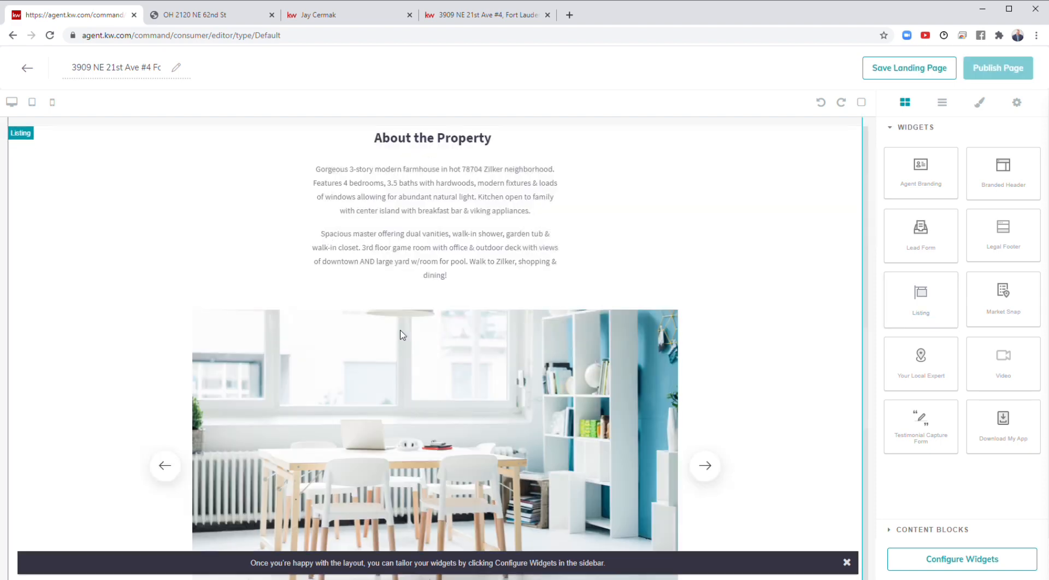
{"action": "scroll", "scroll_direction": "down", "scroll_amount": 3}
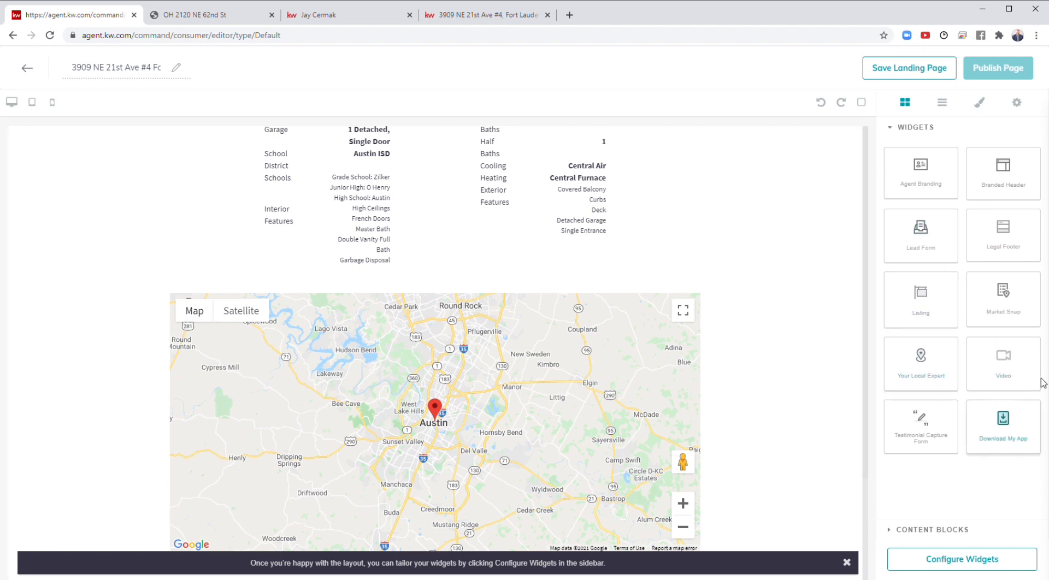
{"action": "mouse_move", "coordinate": [1003, 299]}
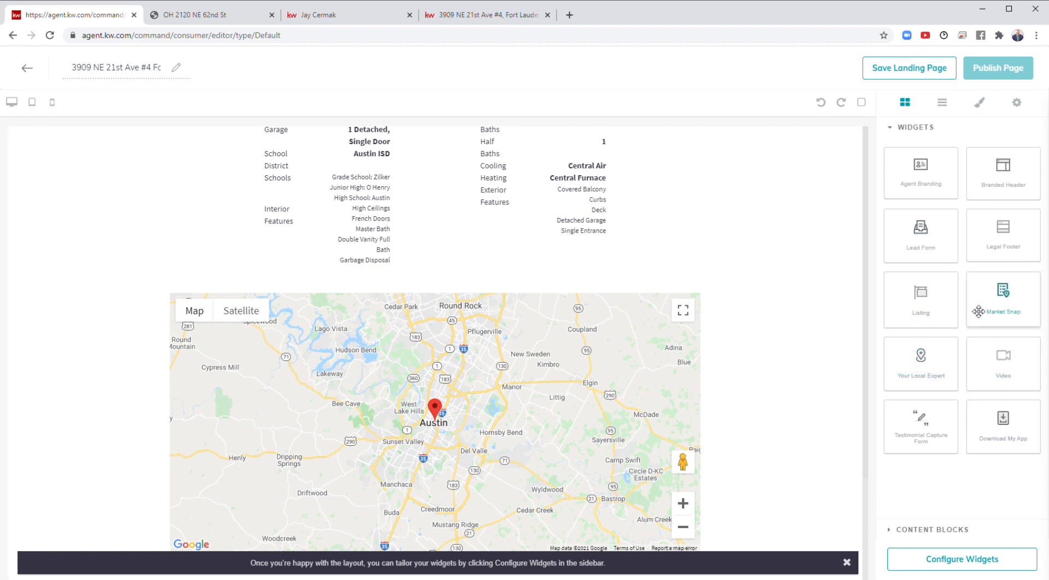
{"action": "mouse_move", "coordinate": [987, 313]}
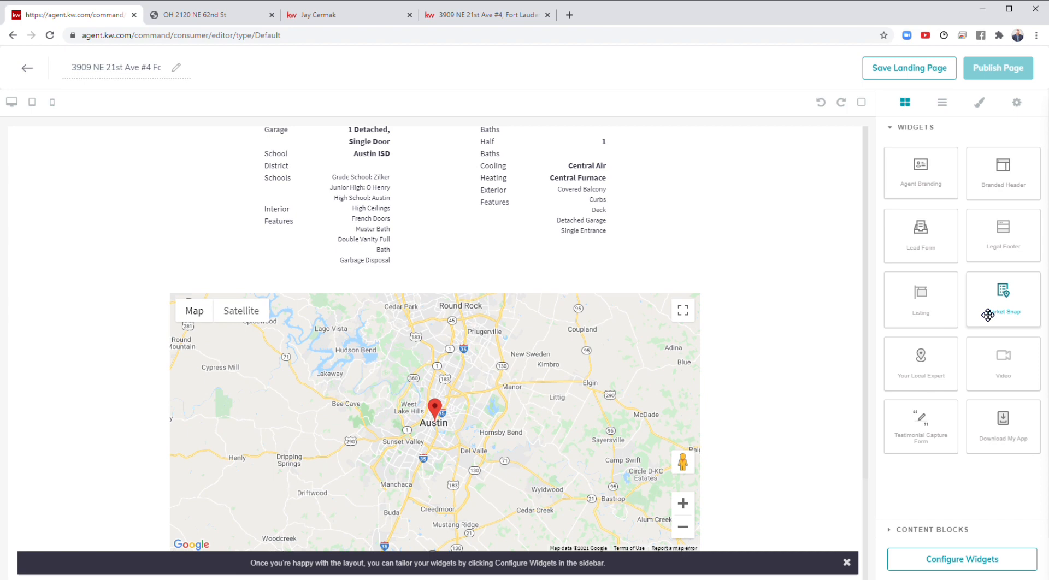
{"action": "mouse_move", "coordinate": [1003, 364]}
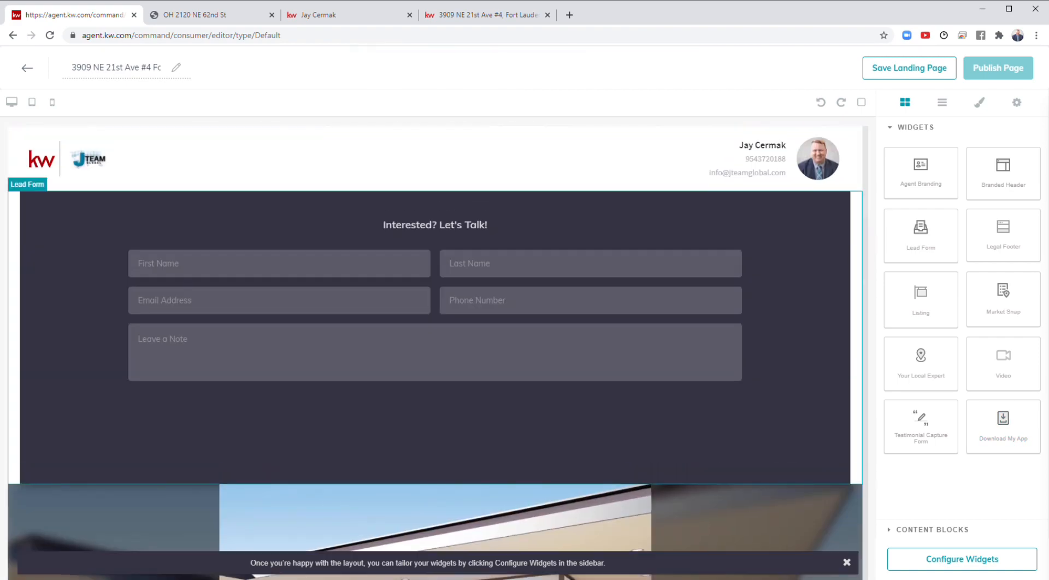
{"action": "scroll", "scroll_direction": "down", "scroll_amount": 3}
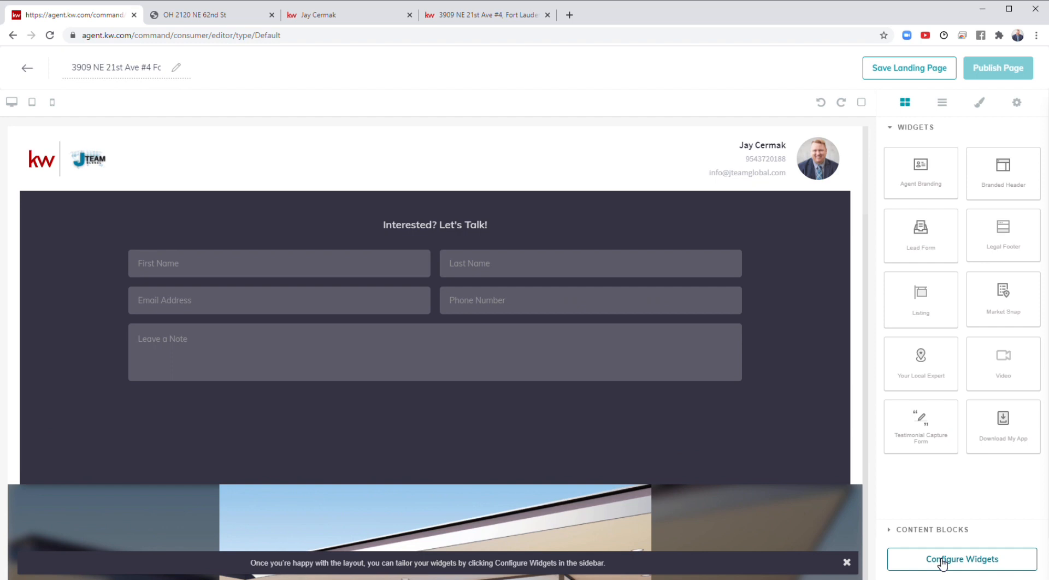
{"action": "right_click", "coordinate": [962, 558]}
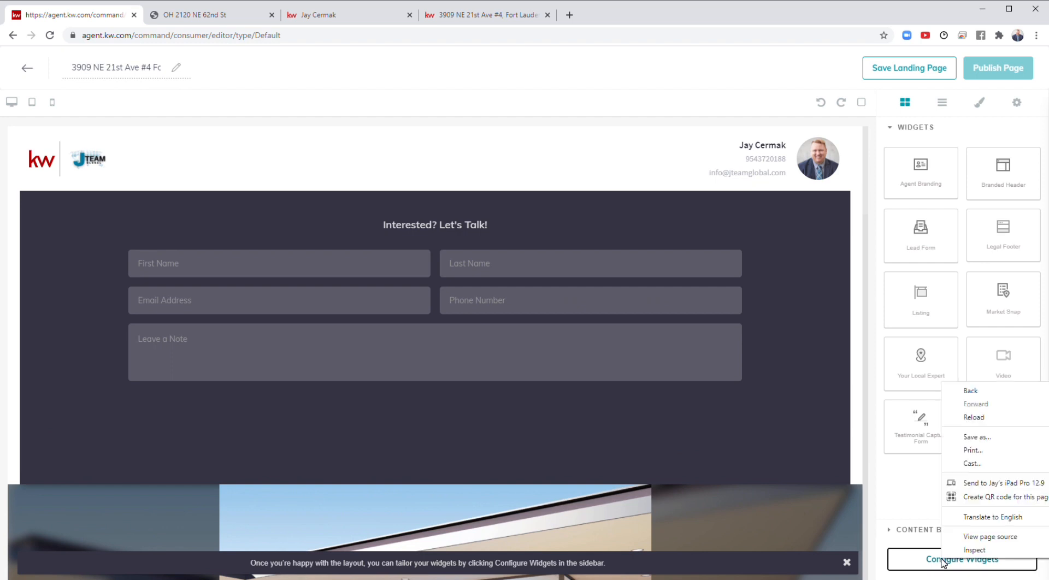
{"action": "left_click", "coordinate": [962, 559]}
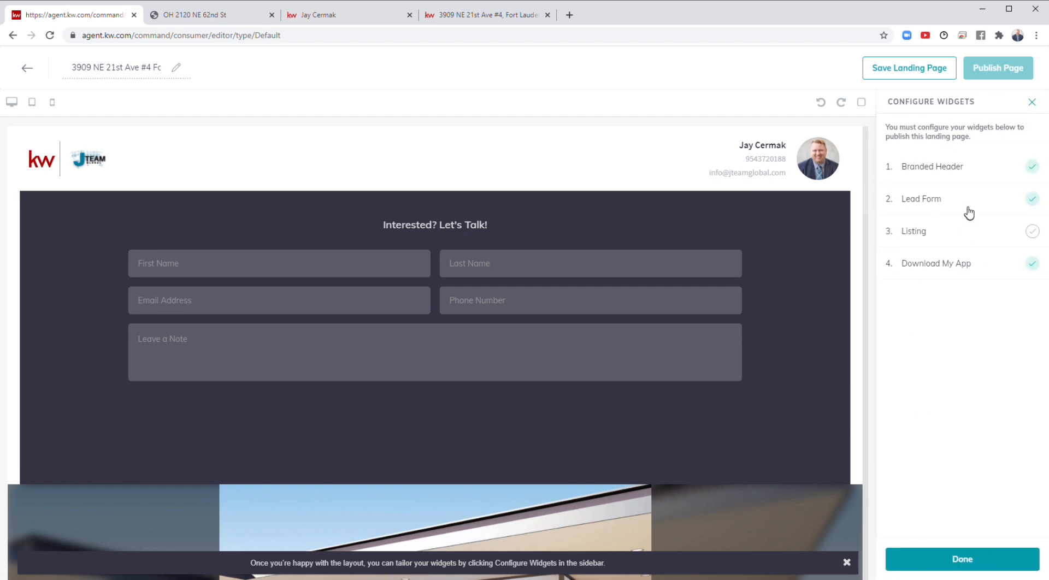
{"action": "left_click", "coordinate": [931, 166]}
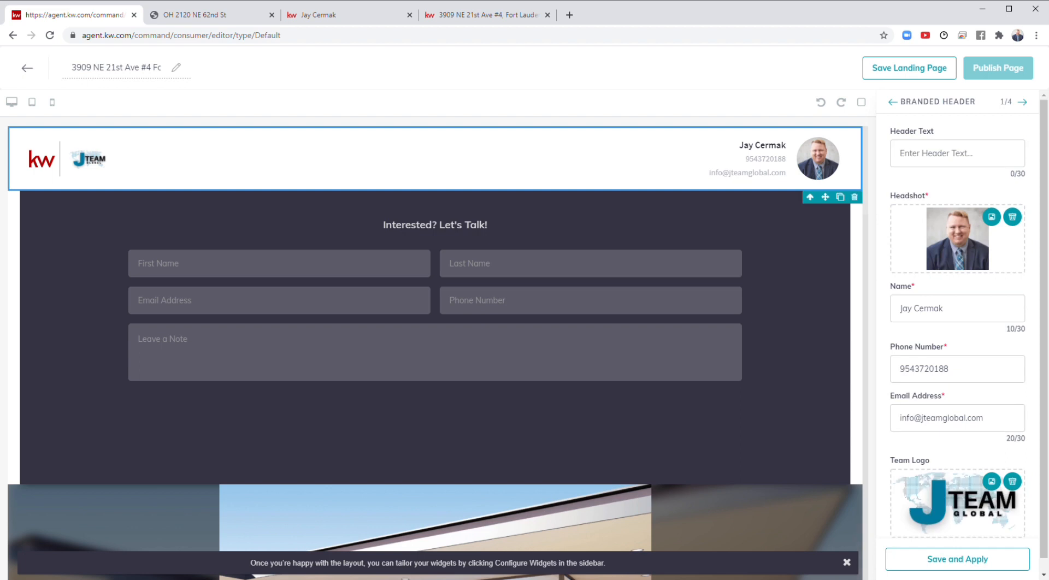
{"action": "left_click", "coordinate": [957, 154]}
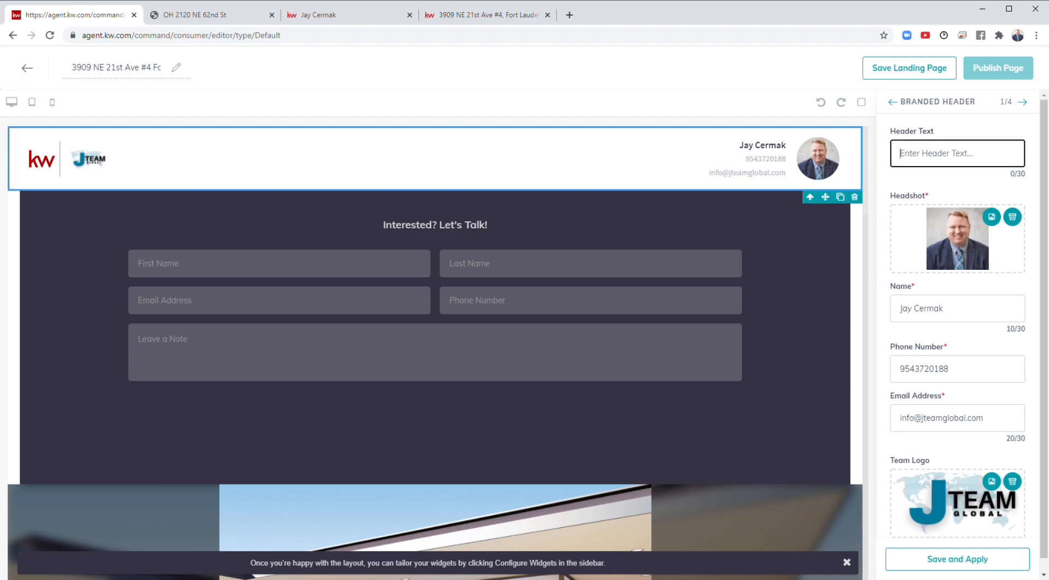
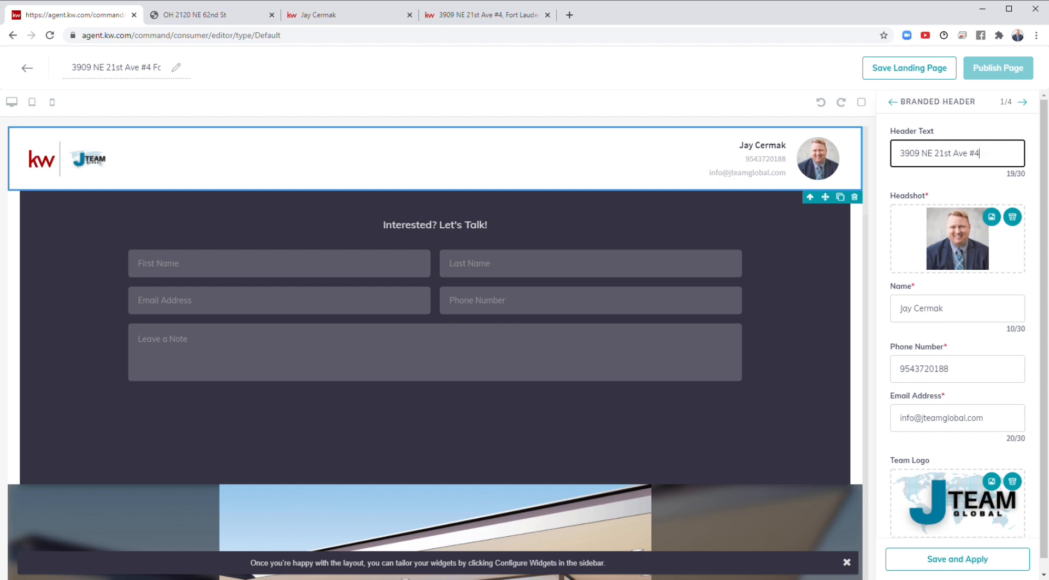
{"action": "type", "text": "- Open Hou"}
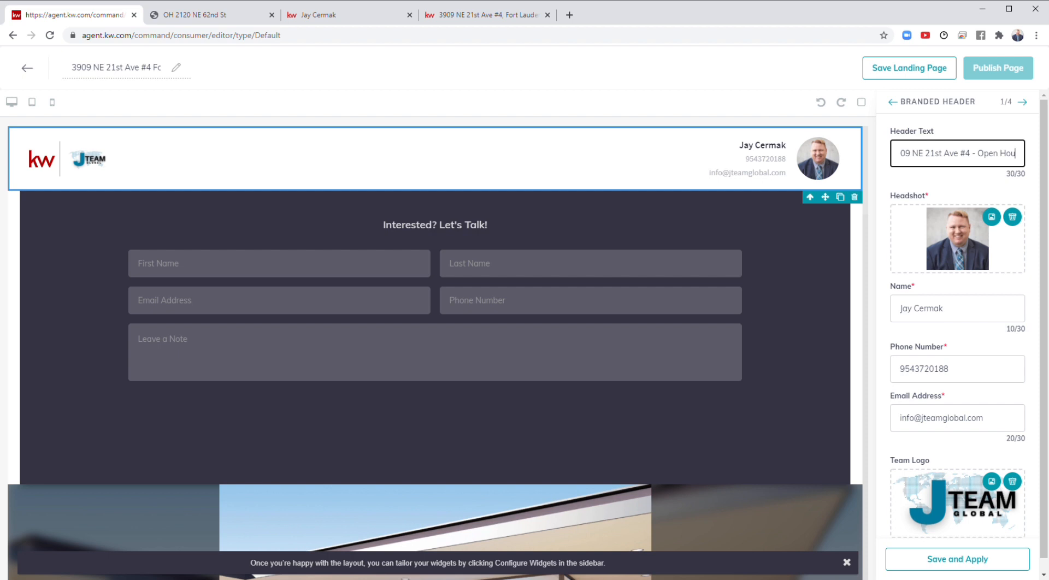
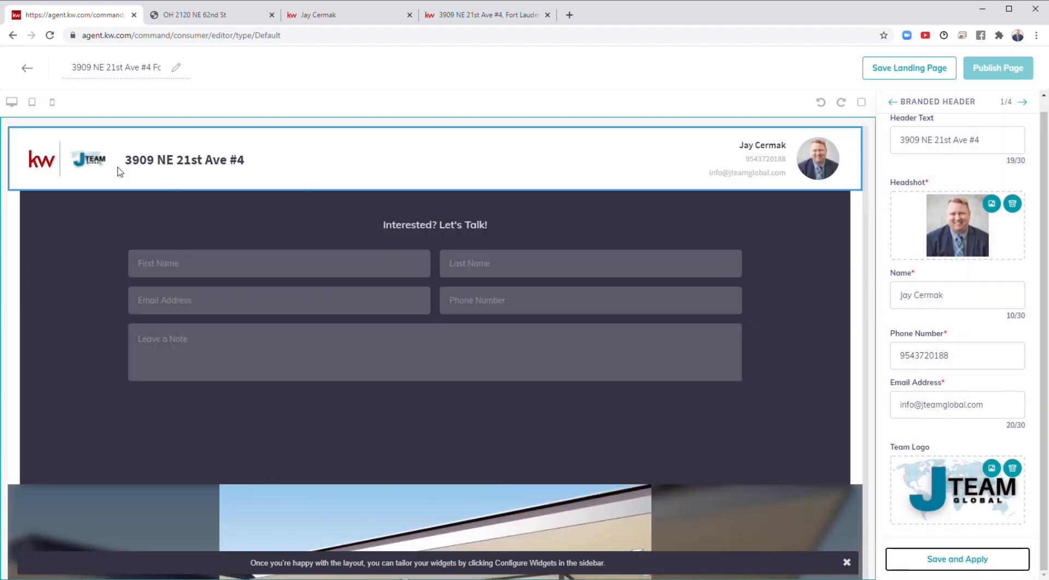
{"action": "mouse_move", "coordinate": [1032, 110]}
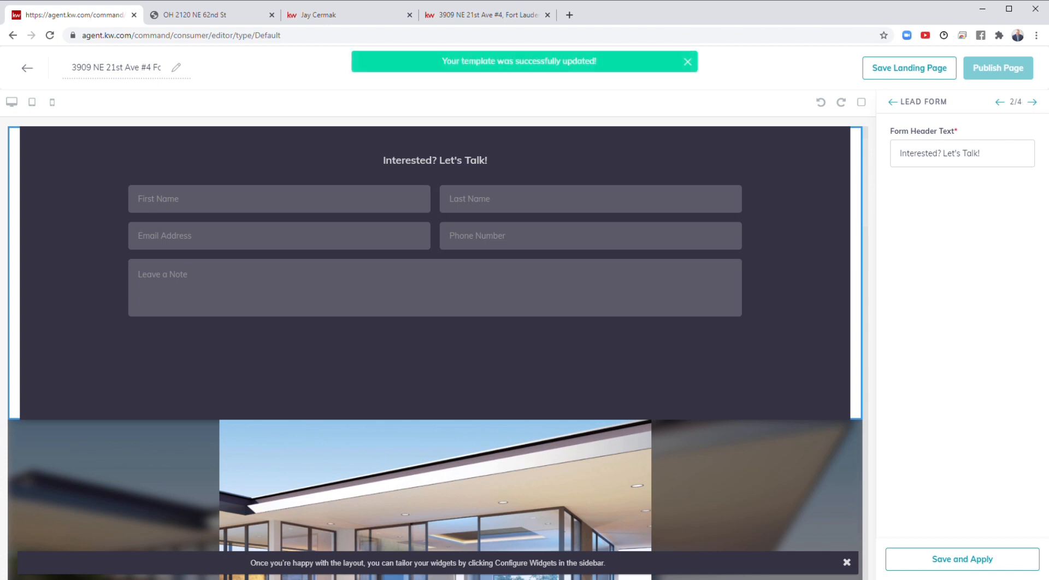
Replace the form heading with 'Welcome to our Open House, Please Sign In Below.' and save.
{"action": "triple_click", "coordinate": [961, 154]}
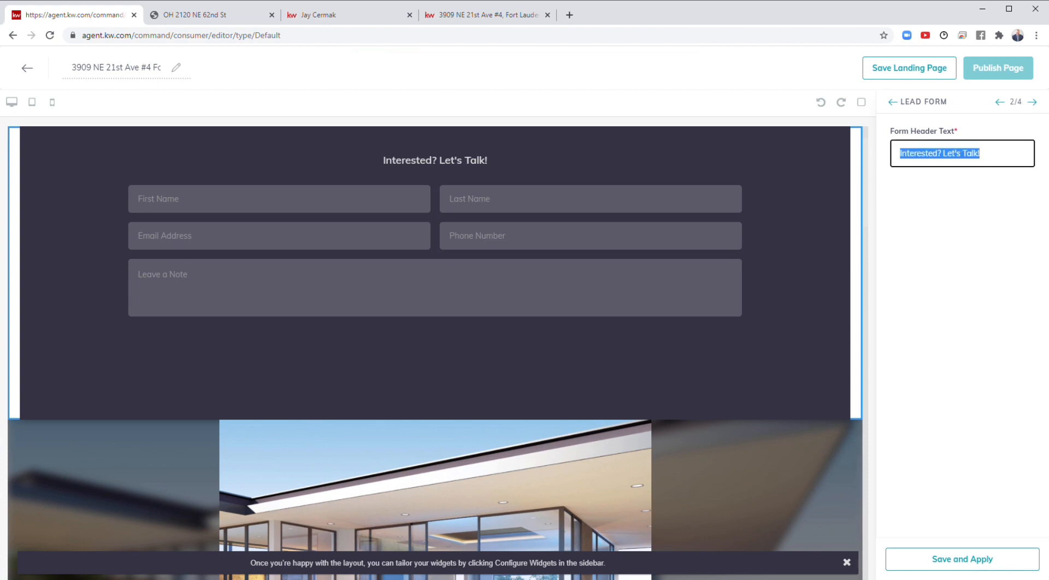
{"action": "type", "text": "Wlecome"}
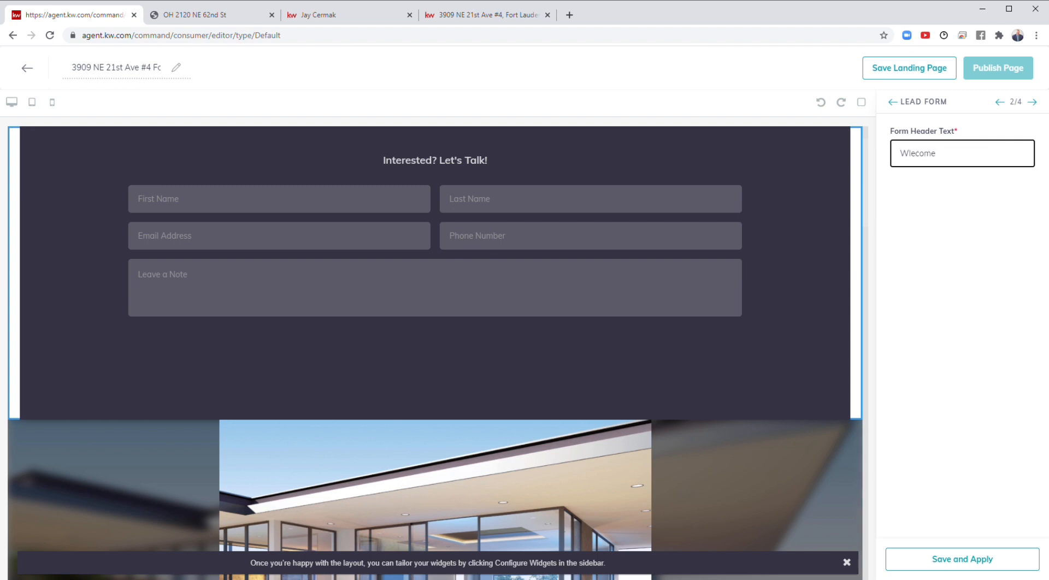
{"action": "type", "text": "Welcome to"}
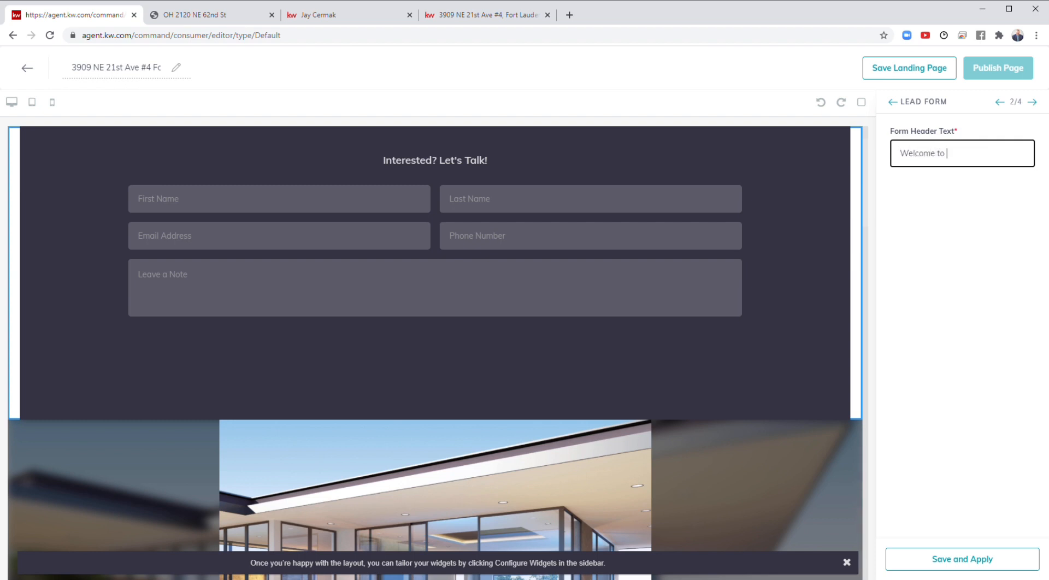
{"action": "type", "text": "our Open House, Please Sign In Below."}
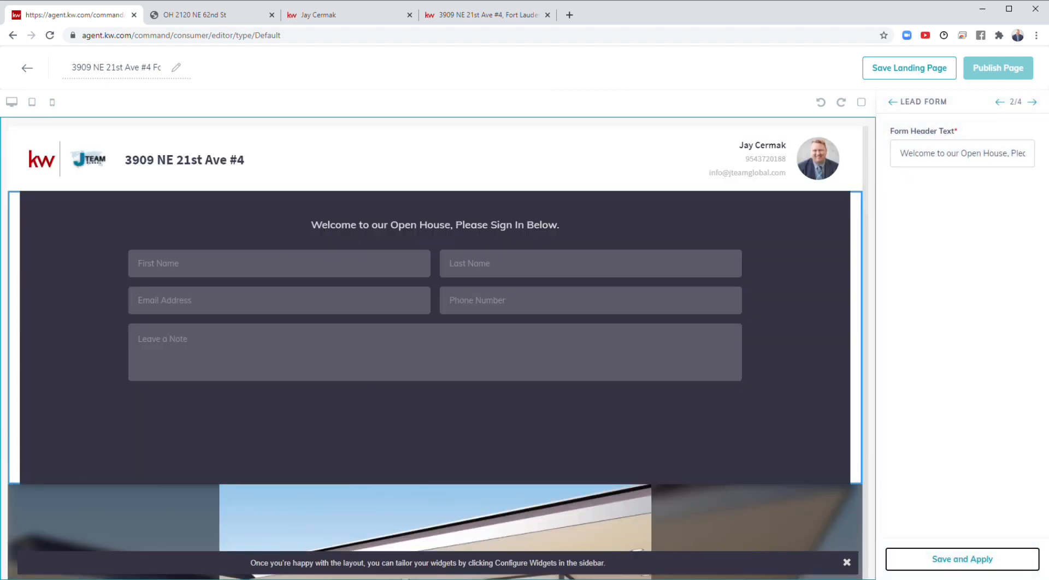
{"action": "left_click", "coordinate": [1032, 102]}
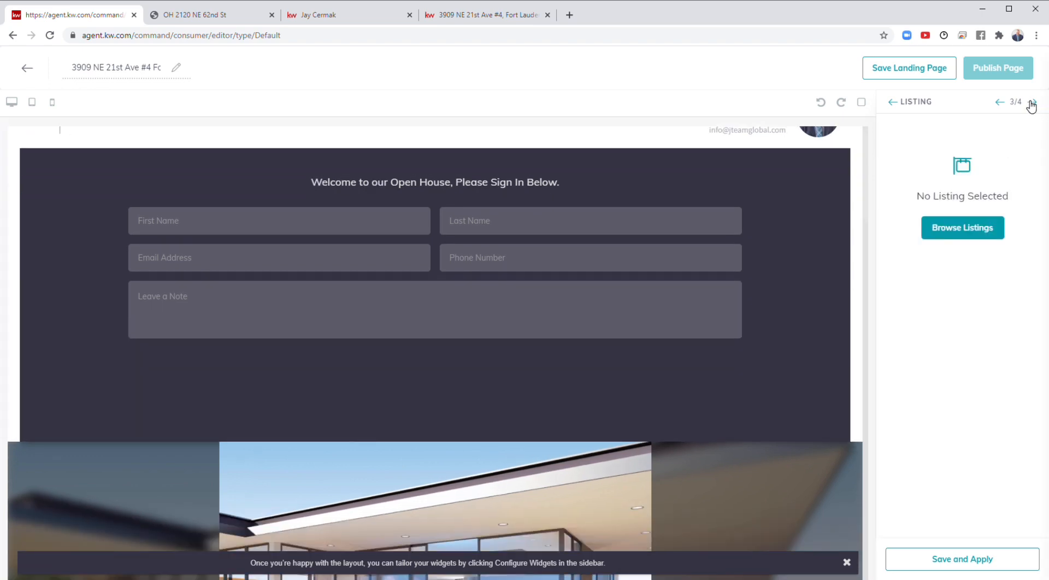
{"action": "left_click", "coordinate": [962, 227]}
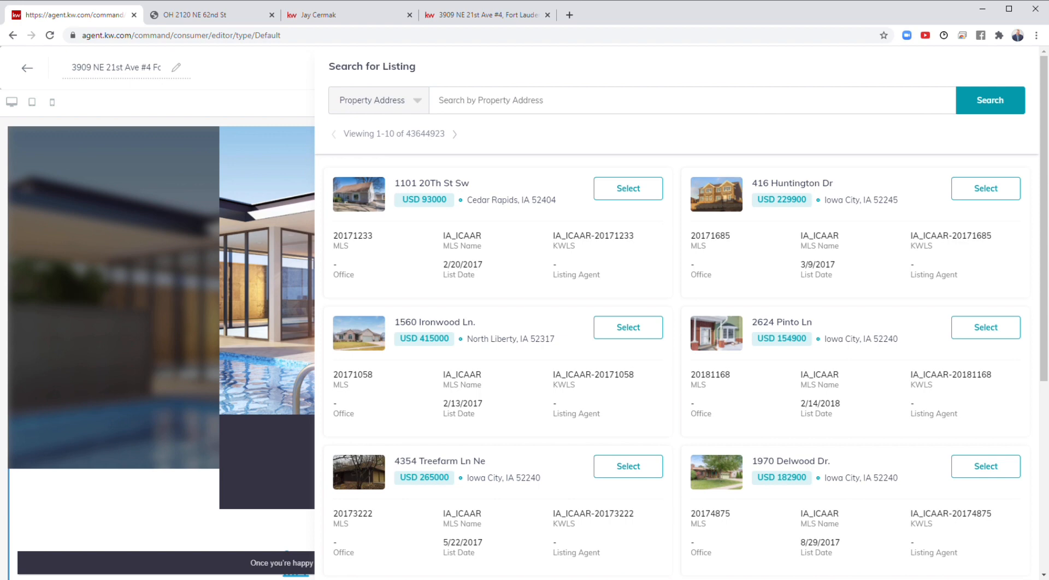
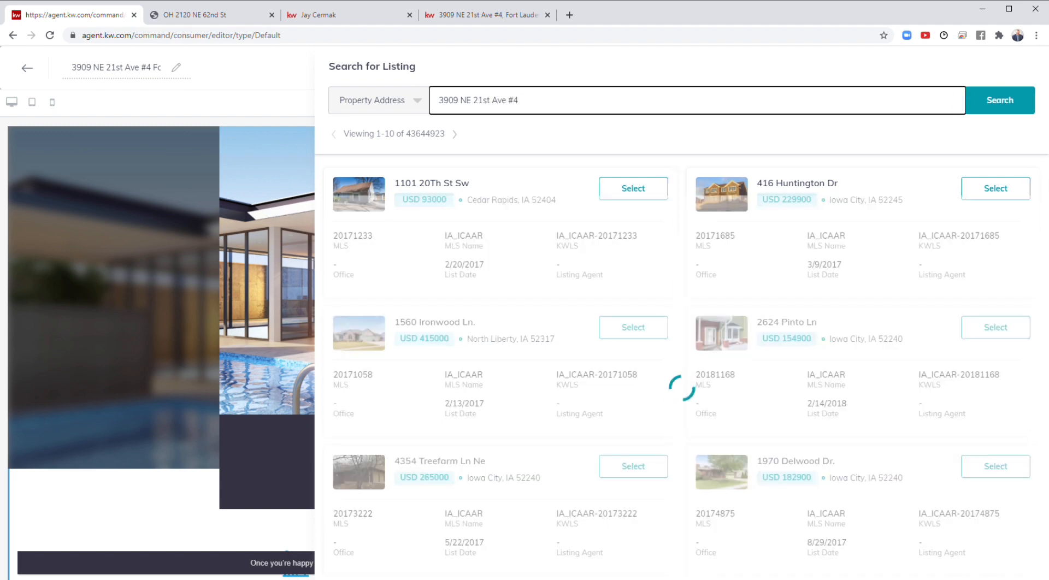
{"action": "left_click", "coordinate": [999, 100]}
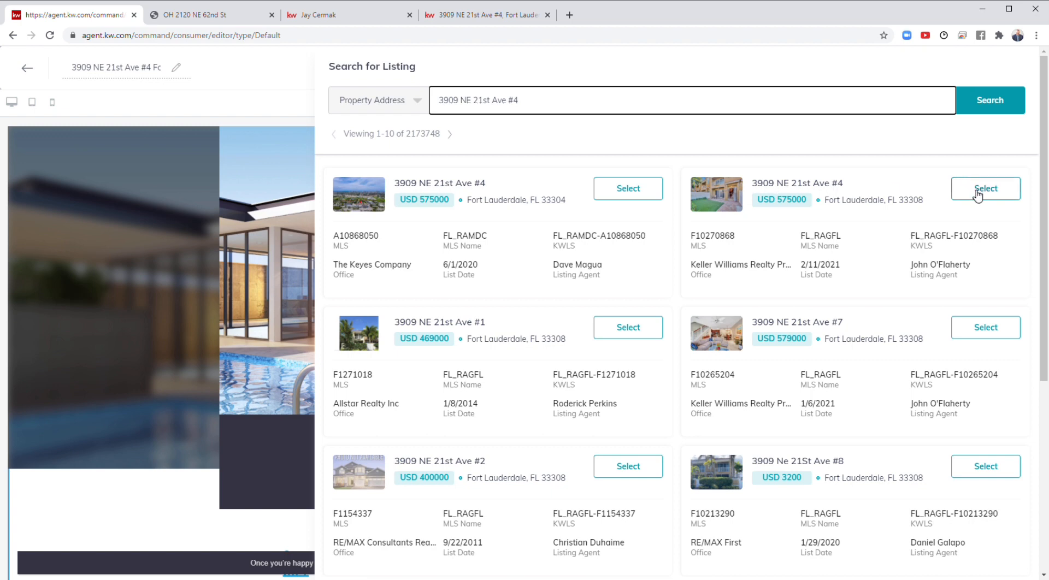
{"action": "left_click", "coordinate": [984, 188]}
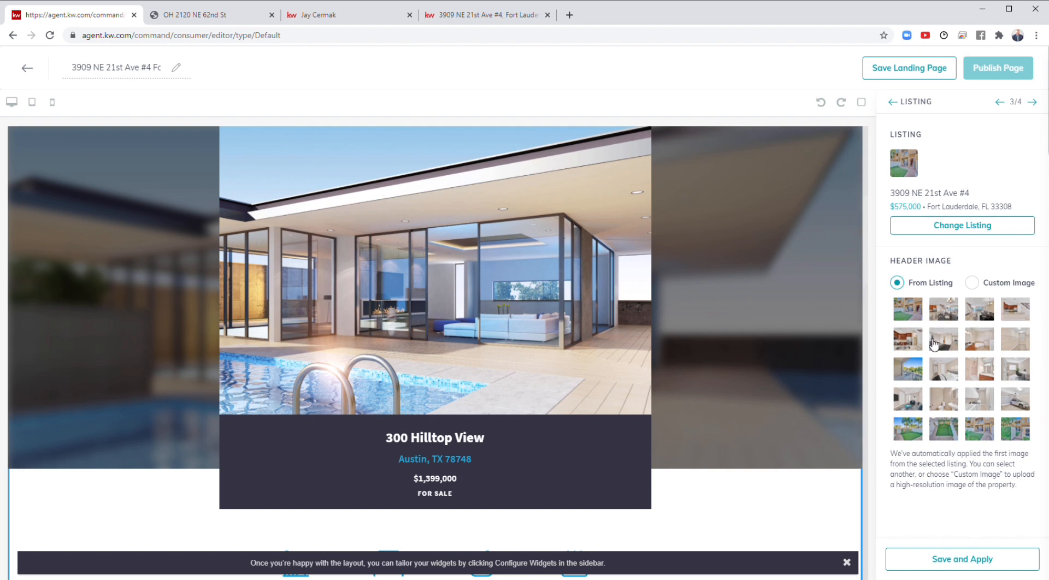
{"action": "mouse_move", "coordinate": [913, 380]}
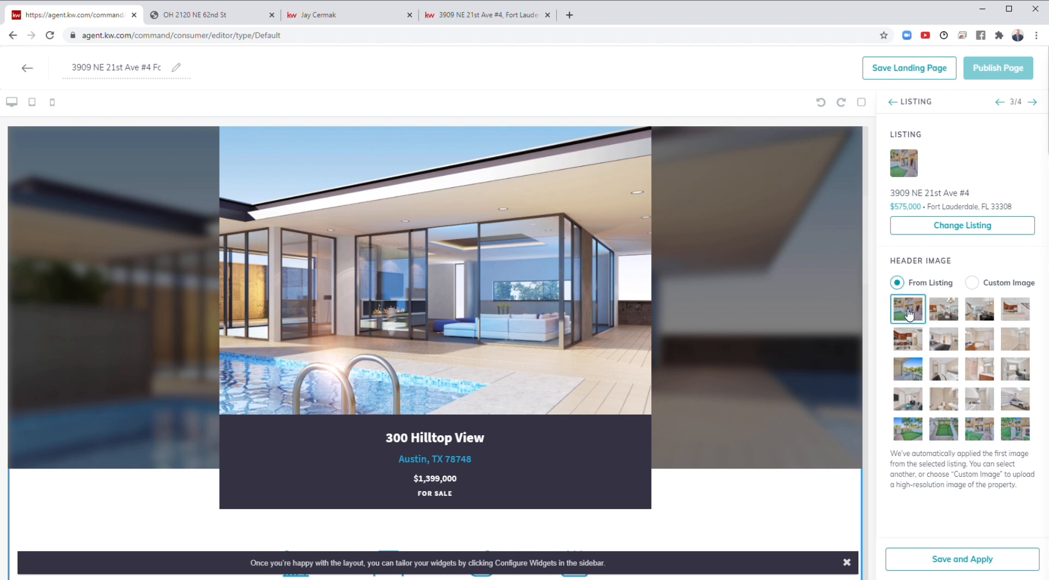
{"action": "mouse_move", "coordinate": [994, 287]}
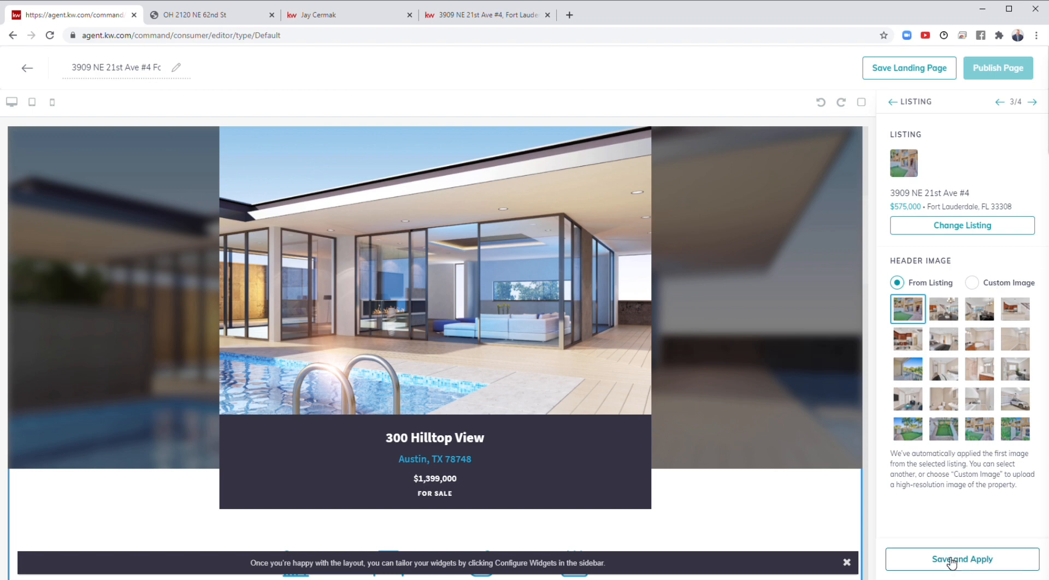
{"action": "left_click", "coordinate": [962, 559]}
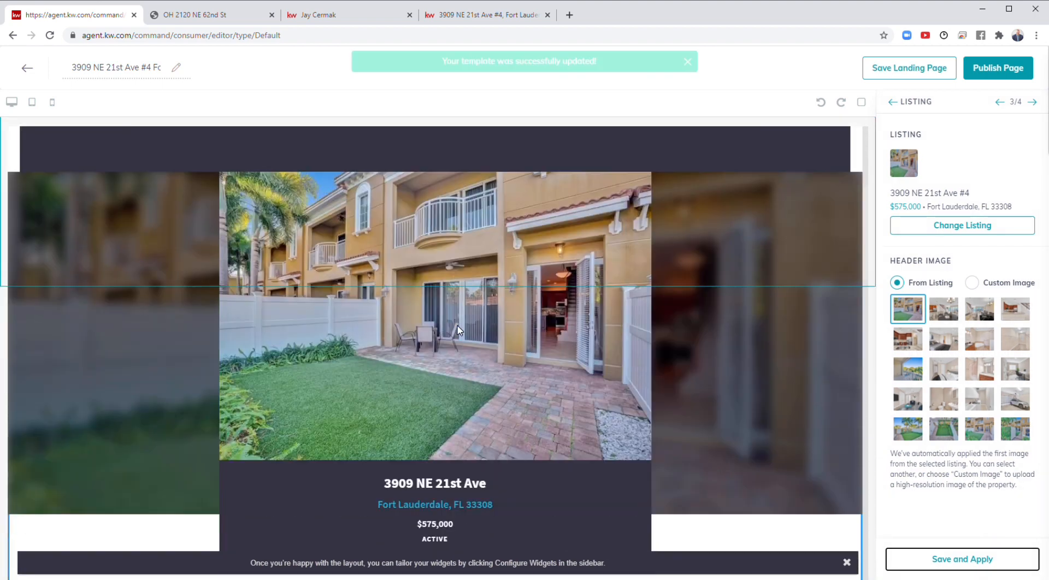
Scroll through the listing details, features and map, then advance to Download My App.
{"action": "scroll", "scroll_direction": "down", "scroll_amount": 3}
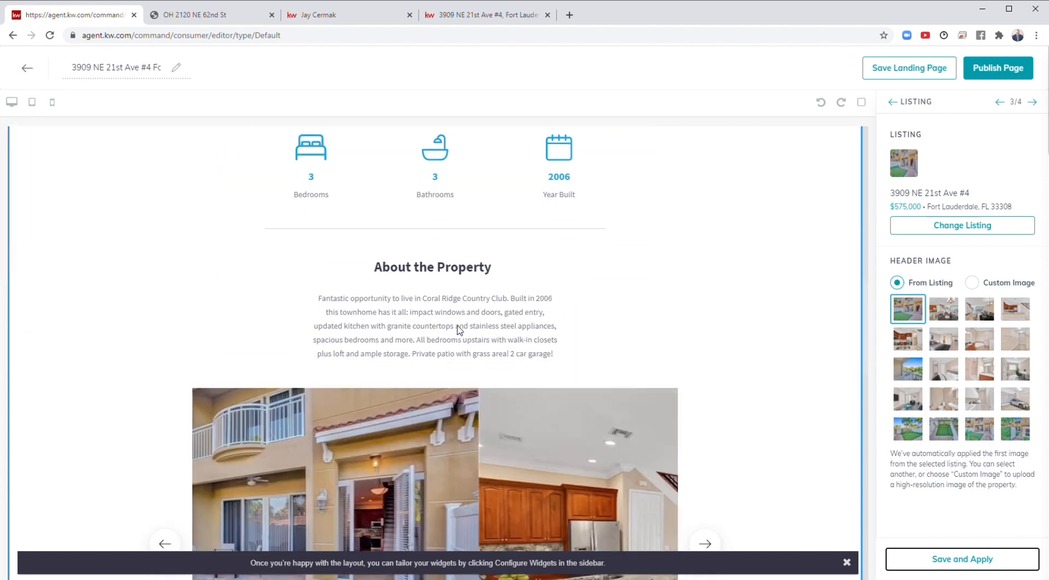
{"action": "scroll", "scroll_direction": "down", "scroll_amount": 3}
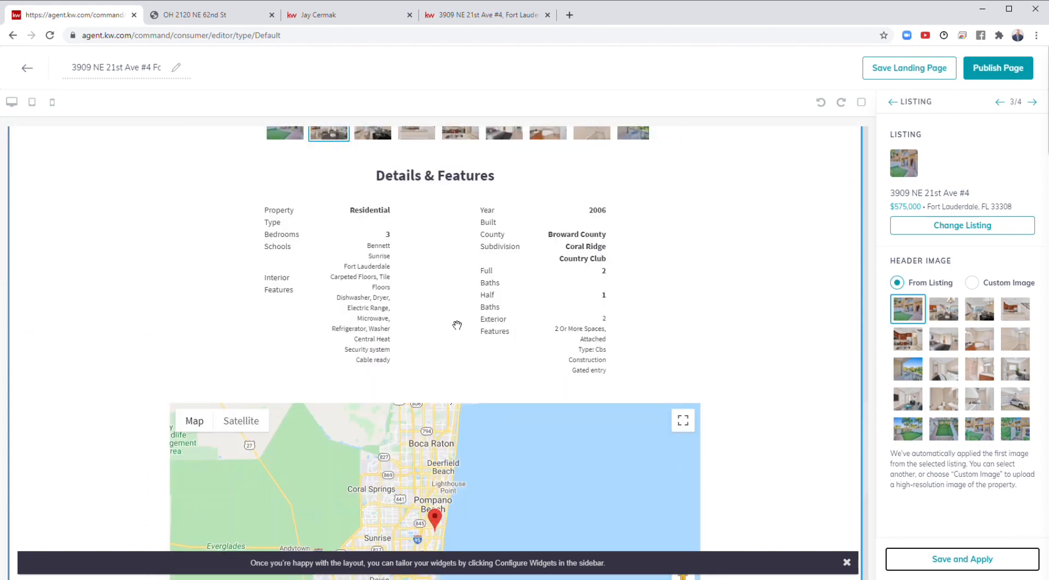
{"action": "scroll", "scroll_direction": "down", "scroll_amount": 3}
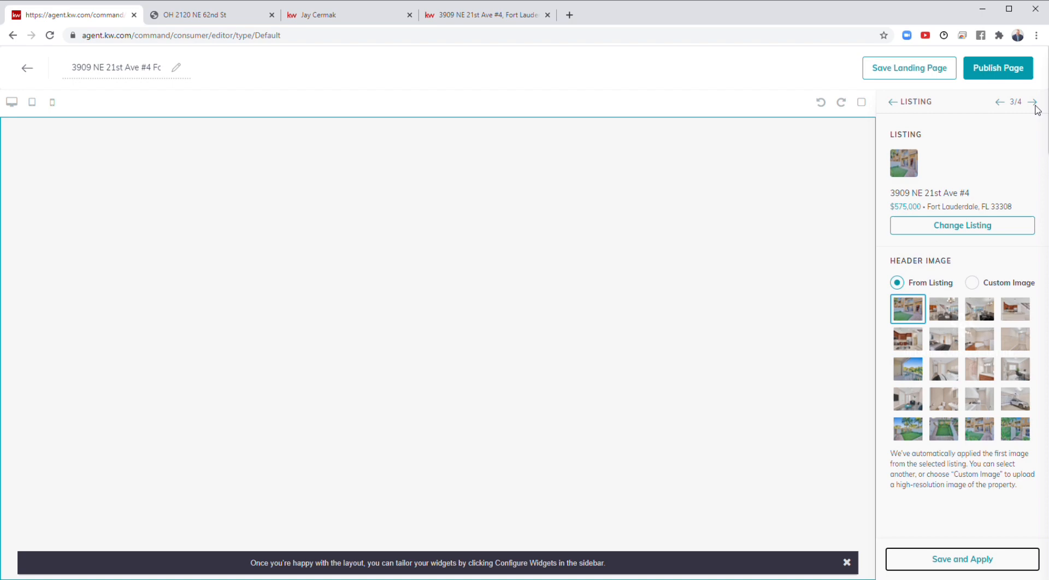
{"action": "left_click", "coordinate": [1034, 102]}
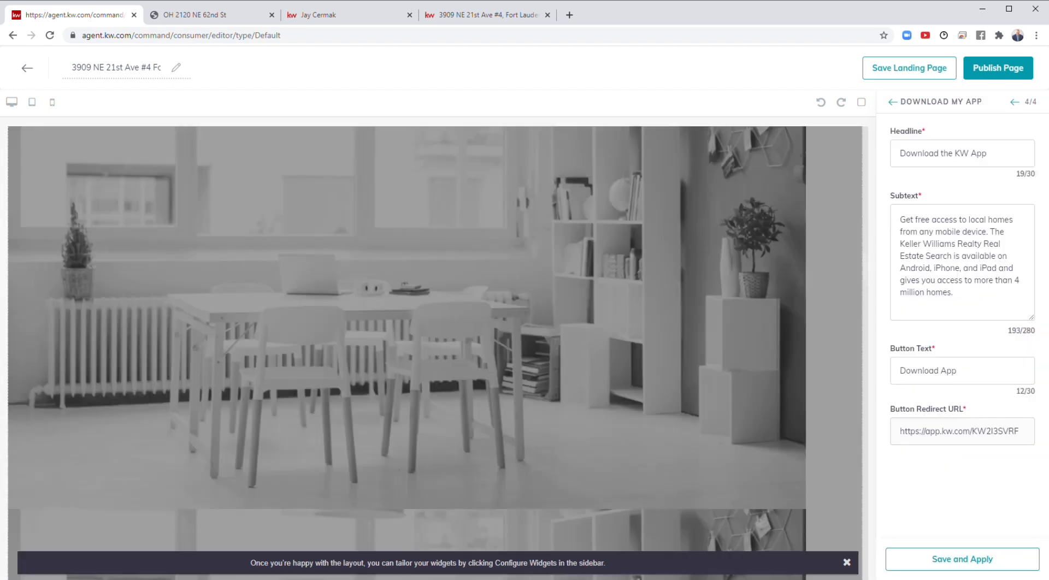
Edit the app section headline and mark all four required widgets as done.
{"action": "scroll", "scroll_direction": "down", "scroll_amount": 3}
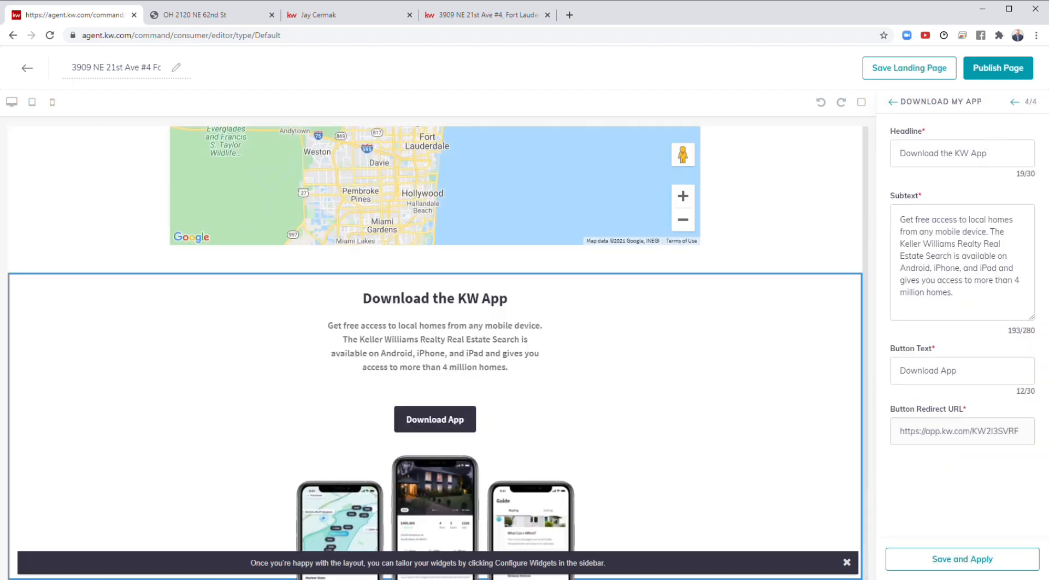
{"action": "left_click", "coordinate": [962, 153]}
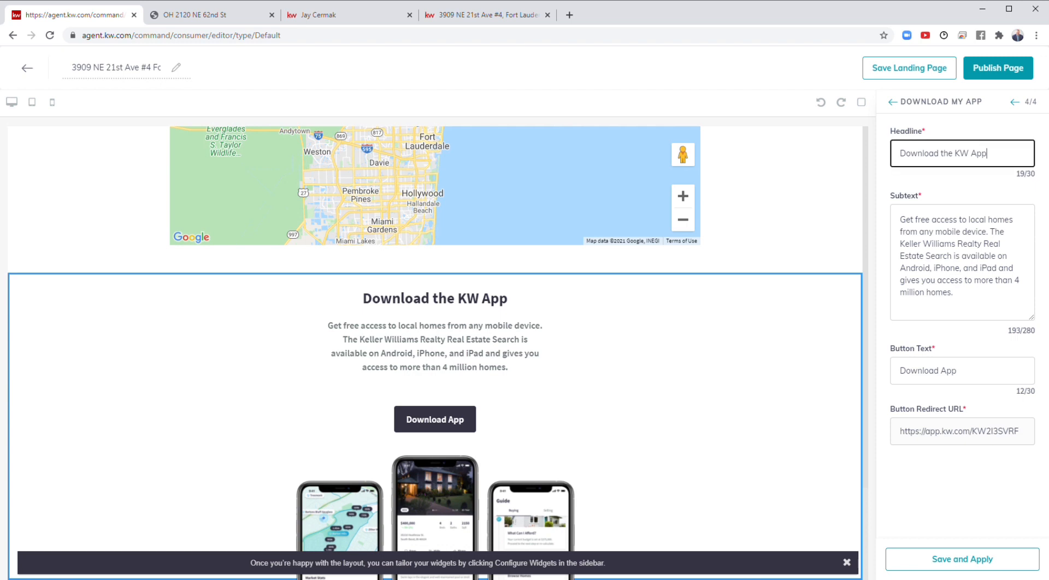
{"action": "type", "text": "and Searc"}
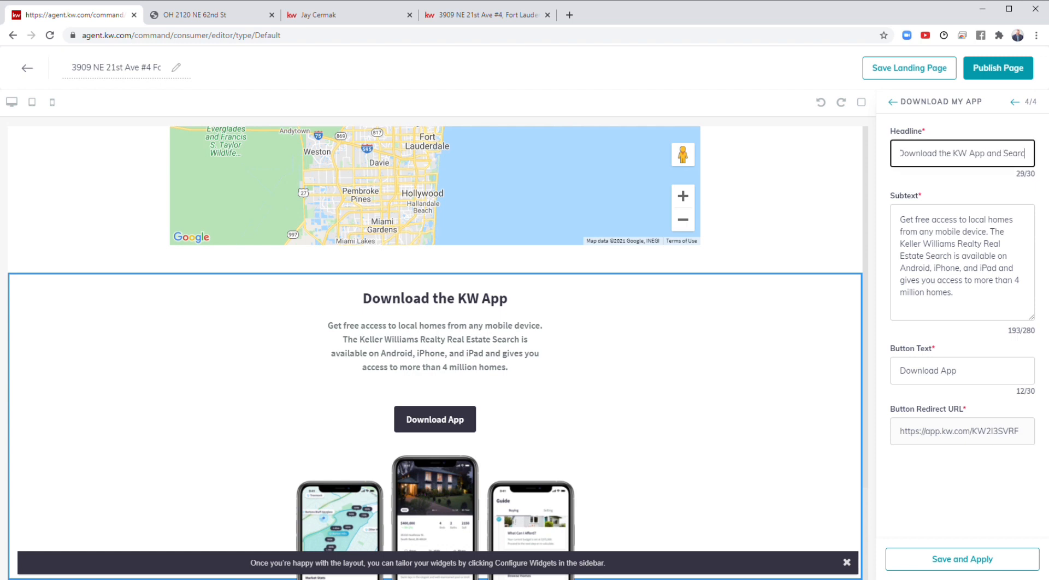
{"action": "type", "text": "h"}
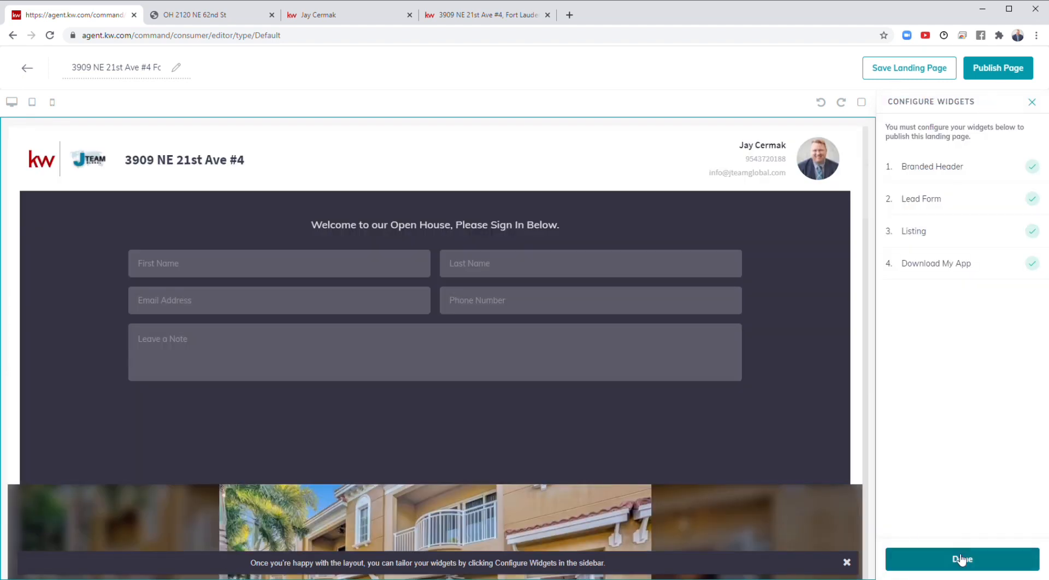
{"action": "left_click", "coordinate": [962, 559]}
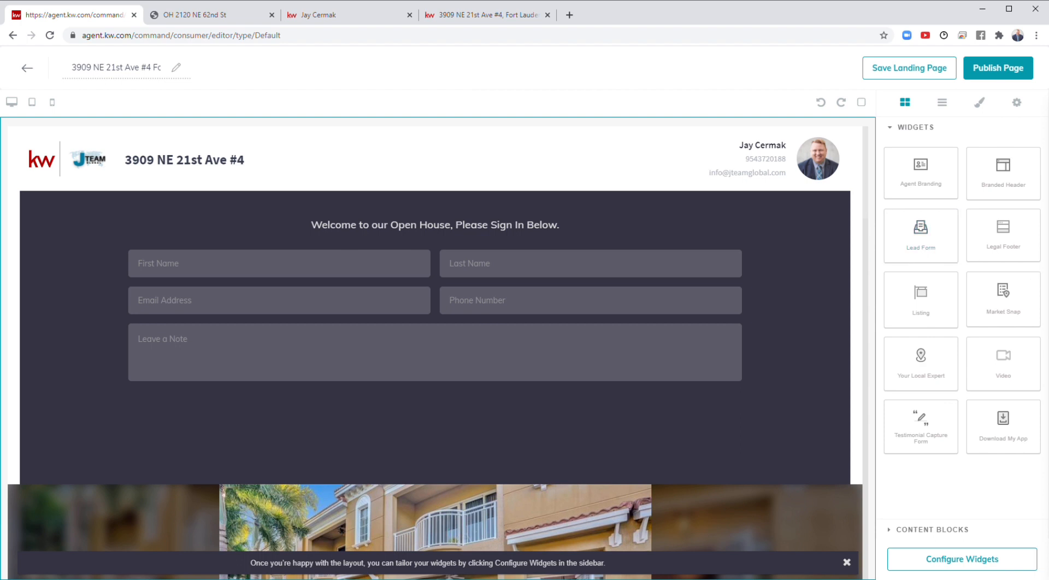
{"action": "mouse_move", "coordinate": [920, 361]}
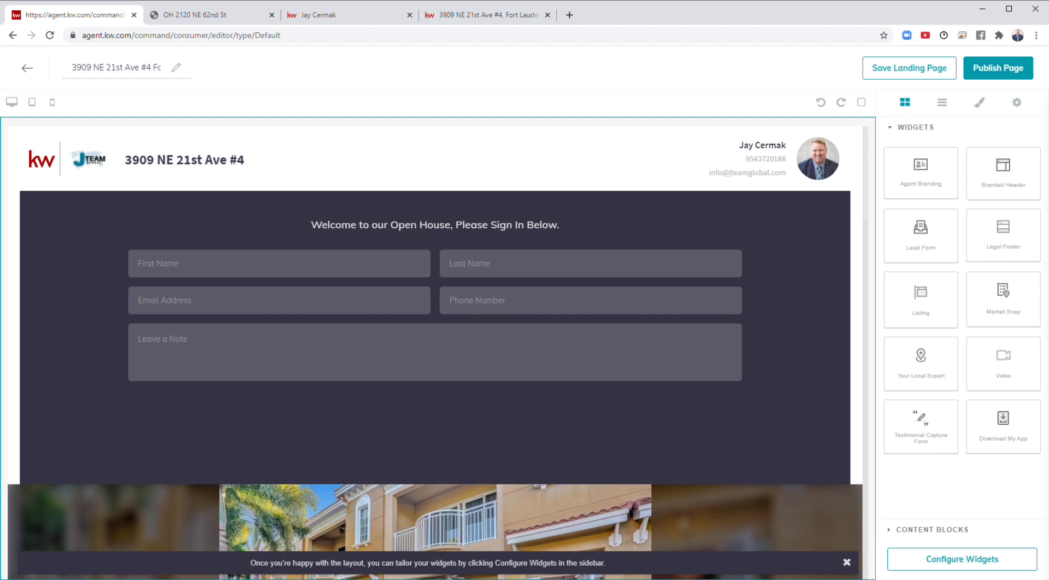
{"action": "scroll", "scroll_direction": "down", "scroll_amount": 3}
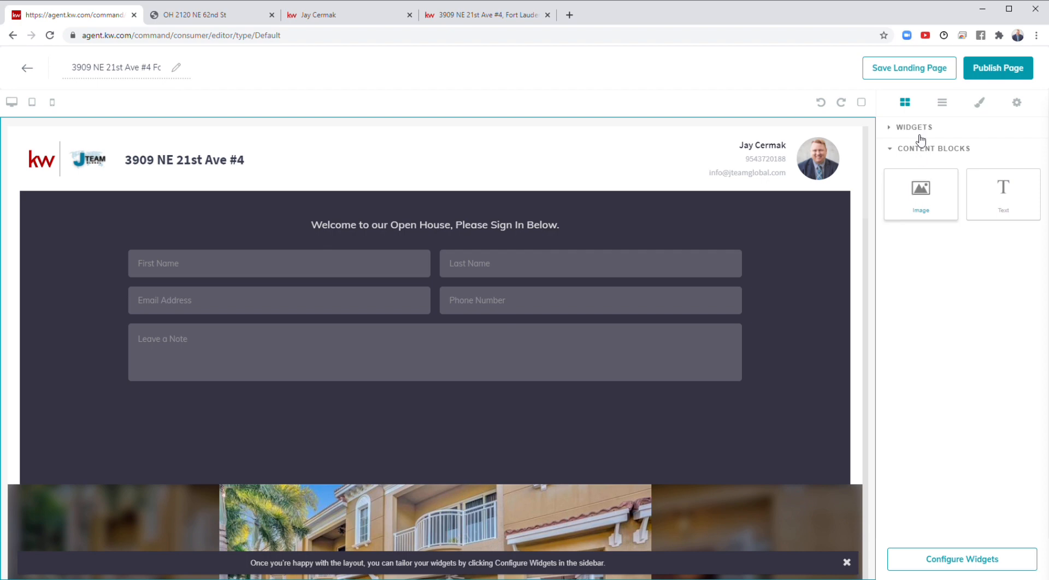
{"action": "left_click", "coordinate": [914, 127]}
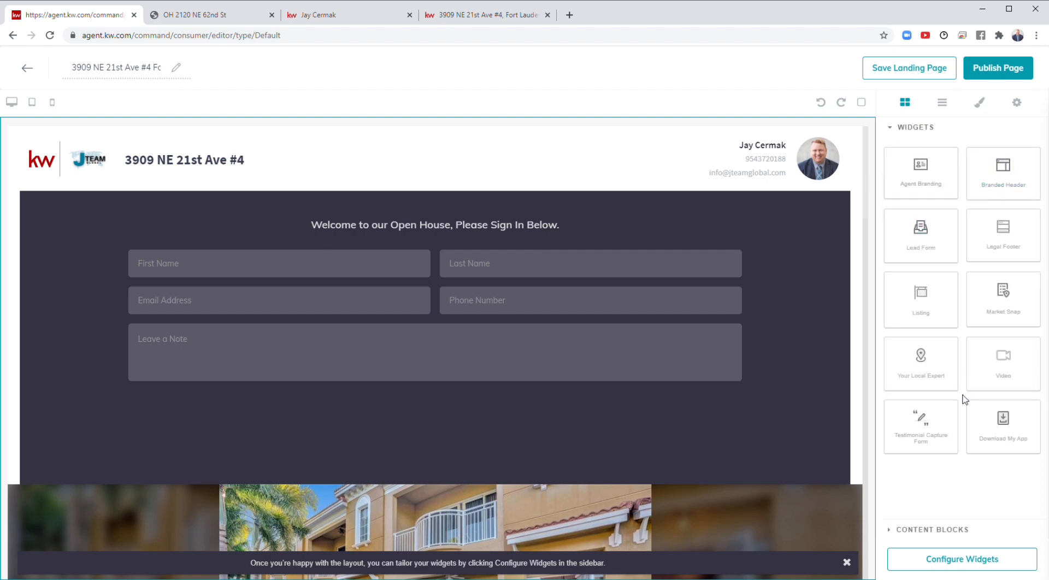
{"action": "scroll", "scroll_direction": "down", "scroll_amount": 3}
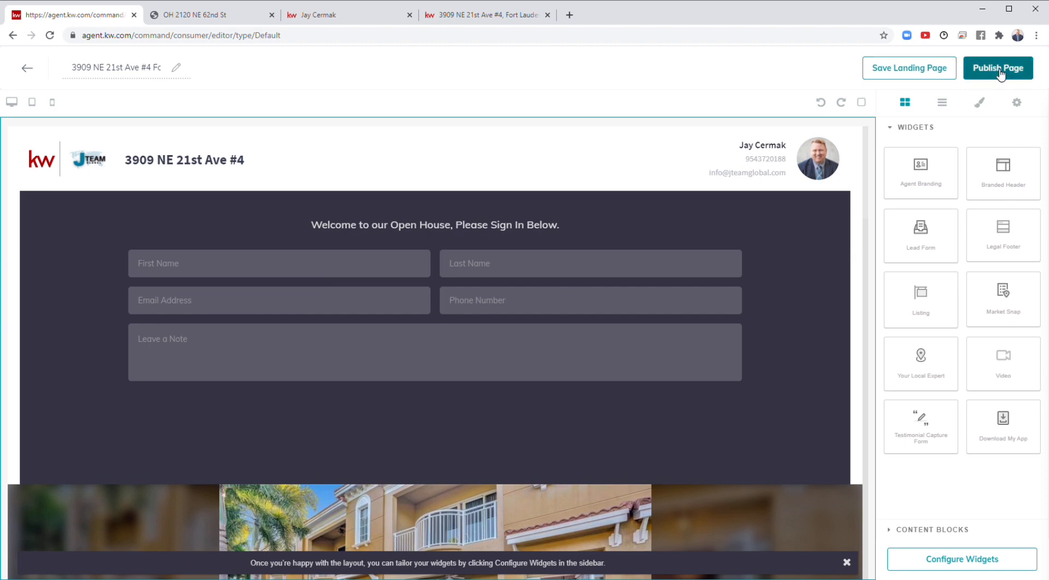
{"action": "left_click", "coordinate": [998, 68]}
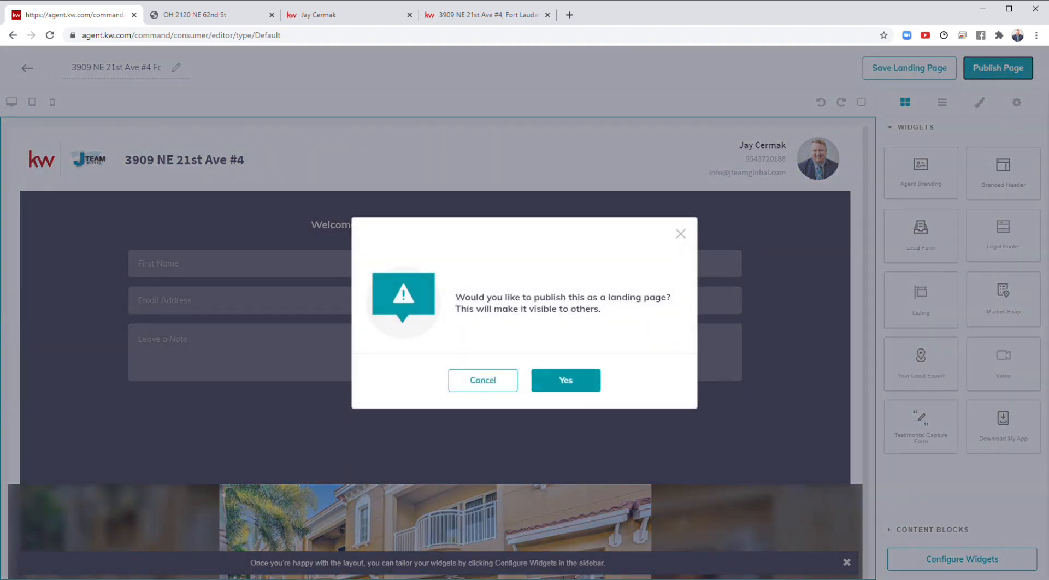
{"action": "left_click", "coordinate": [564, 380]}
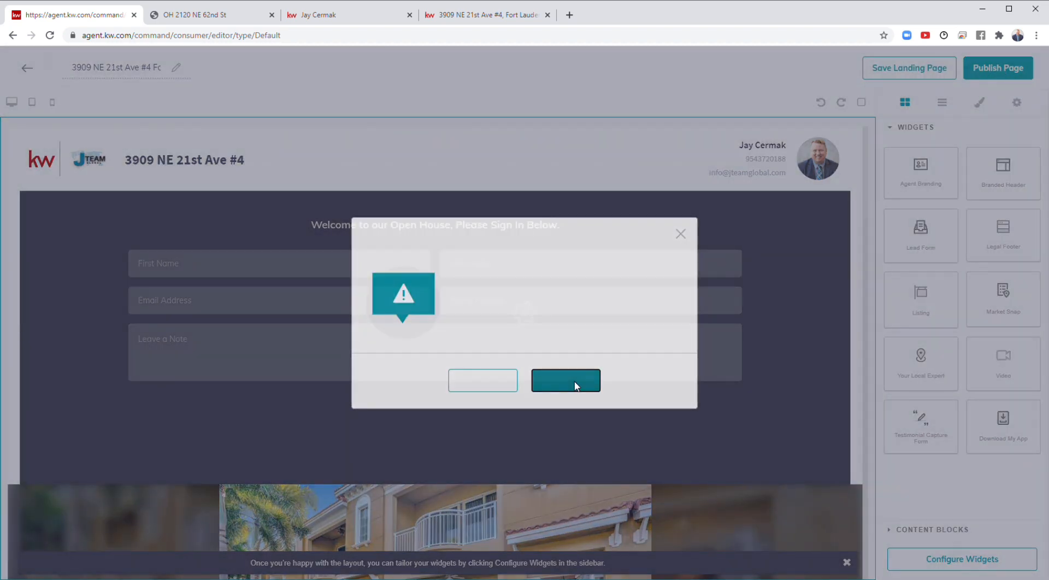
{"action": "left_click", "coordinate": [565, 380]}
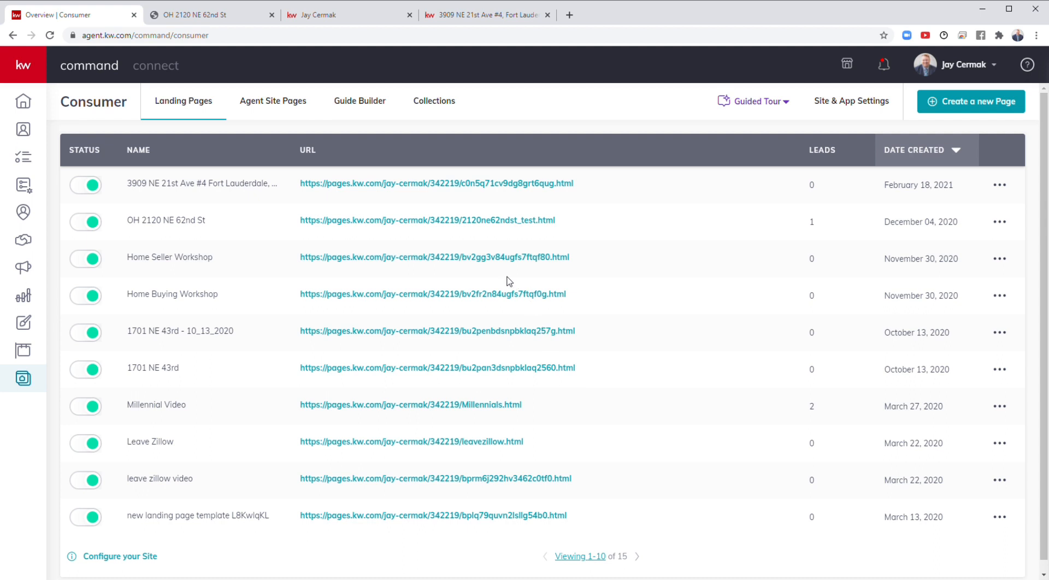
{"action": "left_click", "coordinate": [436, 184]}
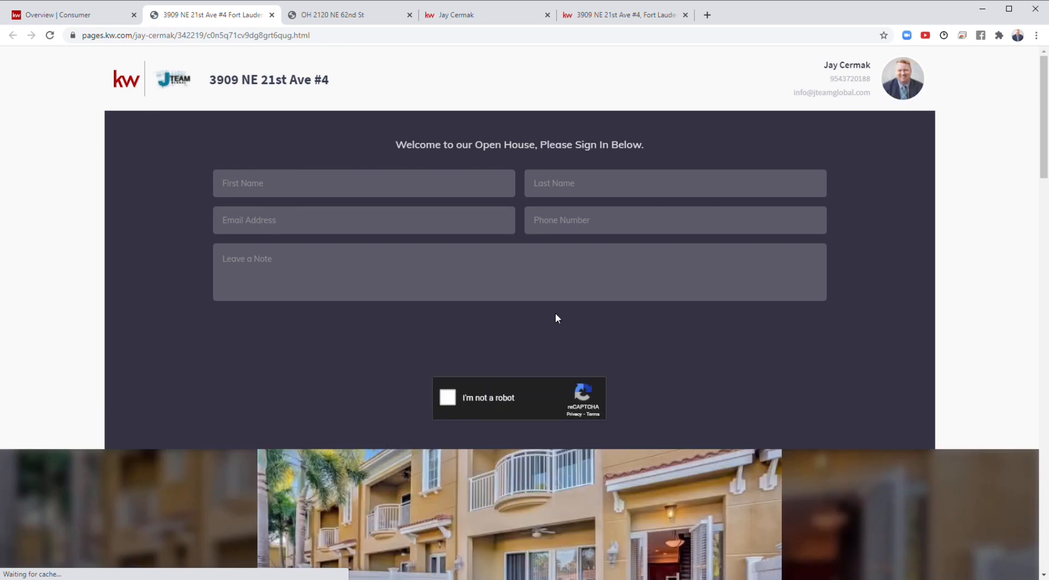
{"action": "scroll", "scroll_direction": "down", "scroll_amount": 3}
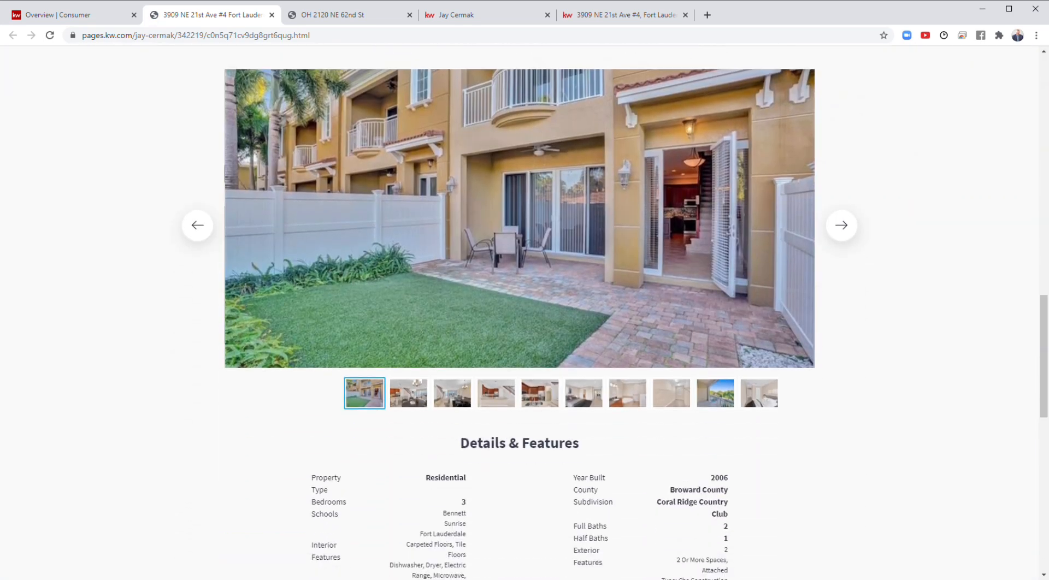
{"action": "scroll", "scroll_direction": "down", "scroll_amount": 3}
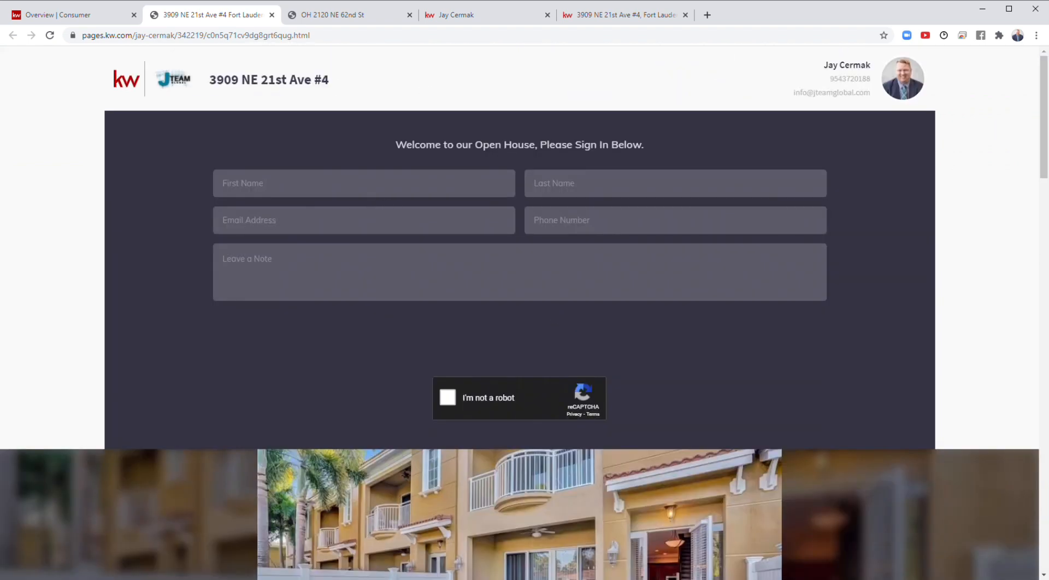
Shorten the landing page's web address into a bit.ly link in Bitly.
{"action": "left_click", "coordinate": [194, 35]}
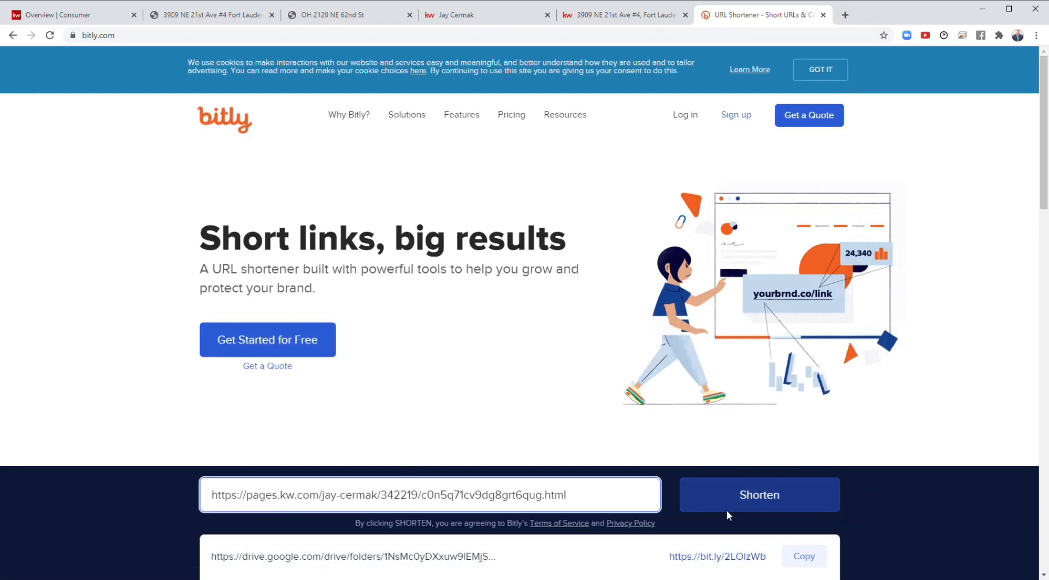
{"action": "left_click", "coordinate": [759, 494]}
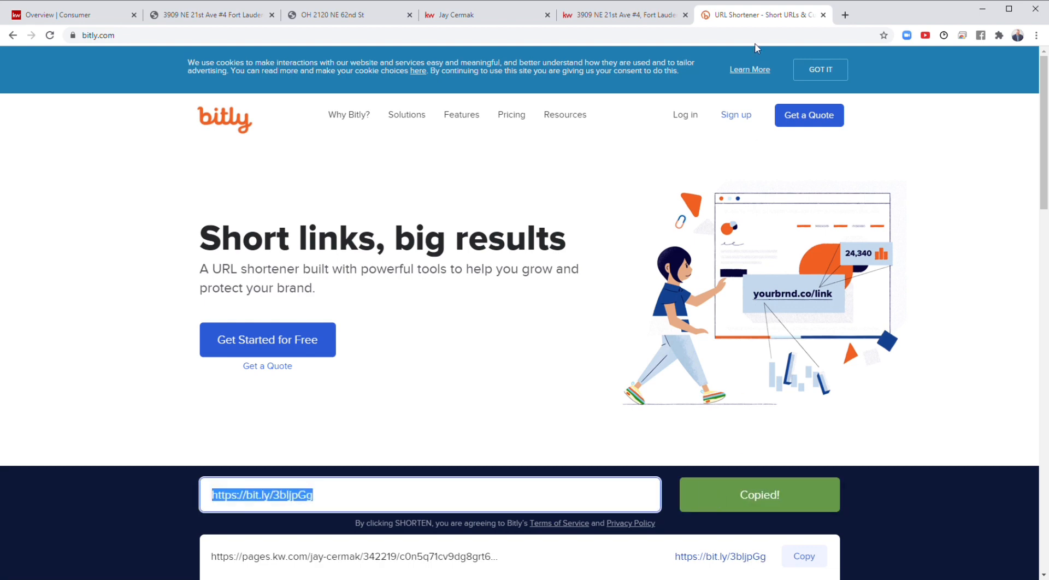
{"action": "left_click", "coordinate": [854, 14]}
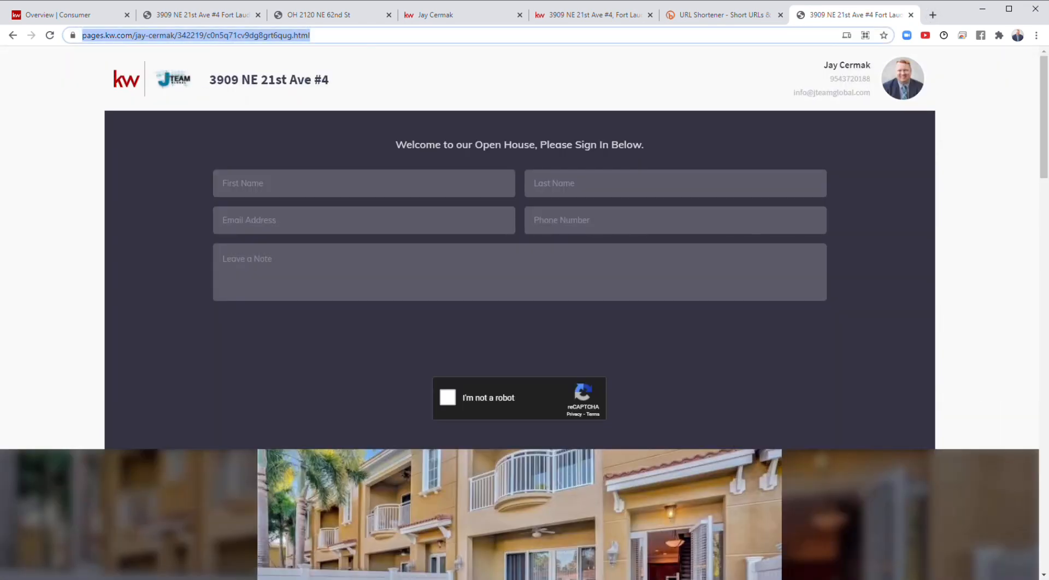
{"action": "type", "text": "generator.com"}
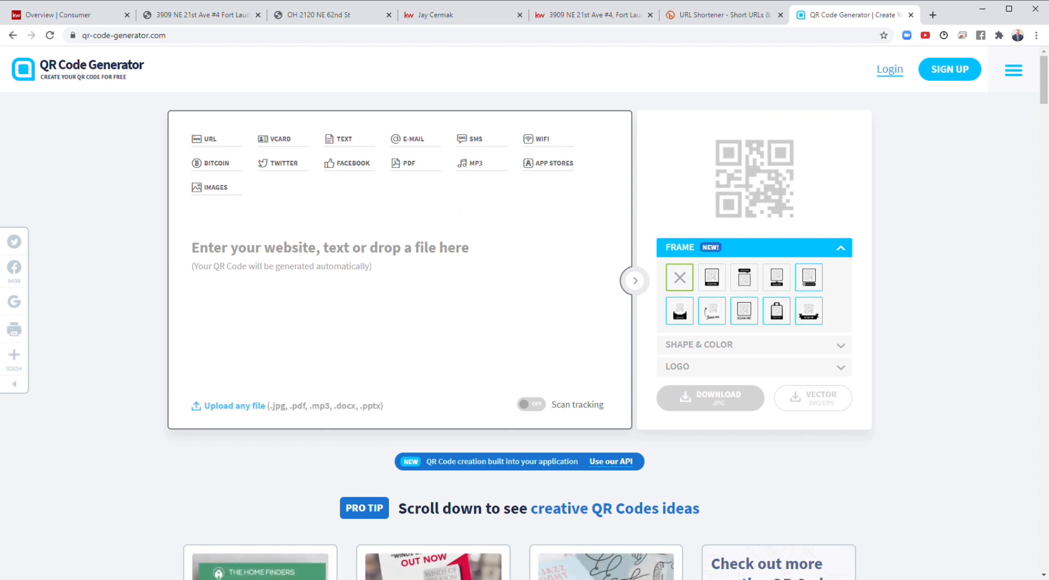
{"action": "type", "text": "https://jteamglobal.kw.com/property/LST-6765744221936279552-2"}
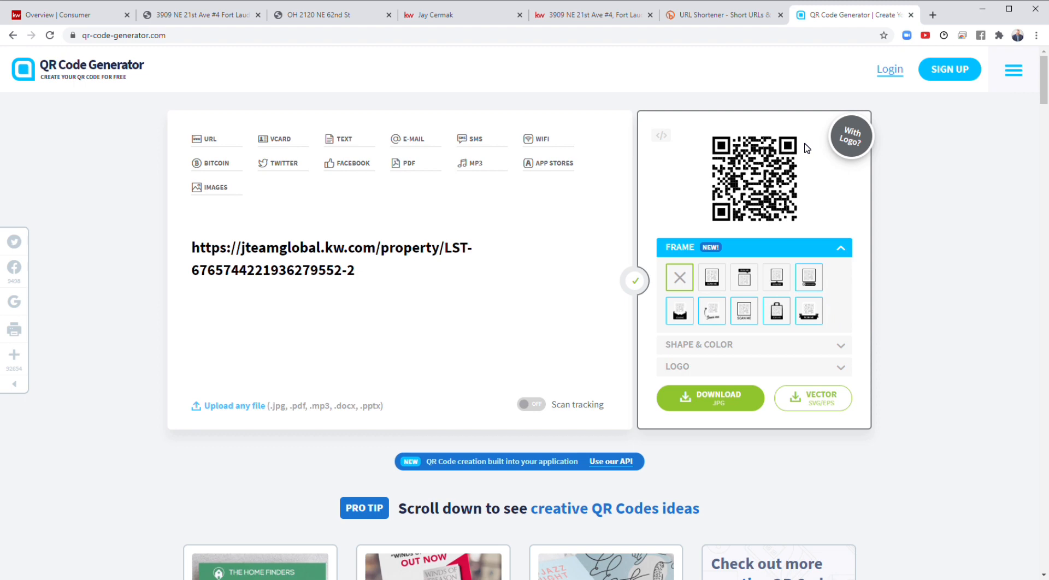
{"action": "left_click", "coordinate": [325, 14]}
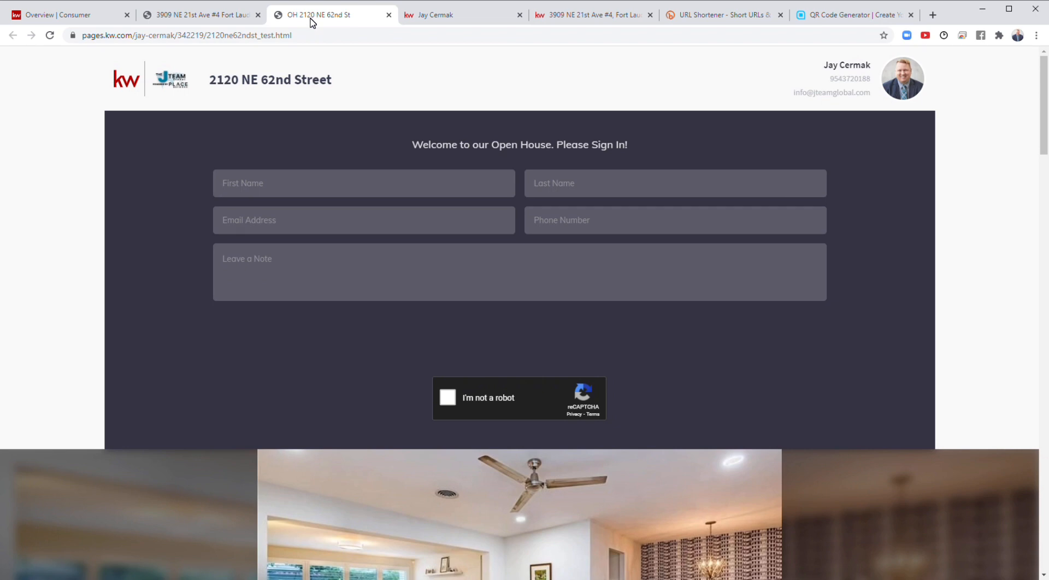
{"action": "mouse_move", "coordinate": [339, 57]}
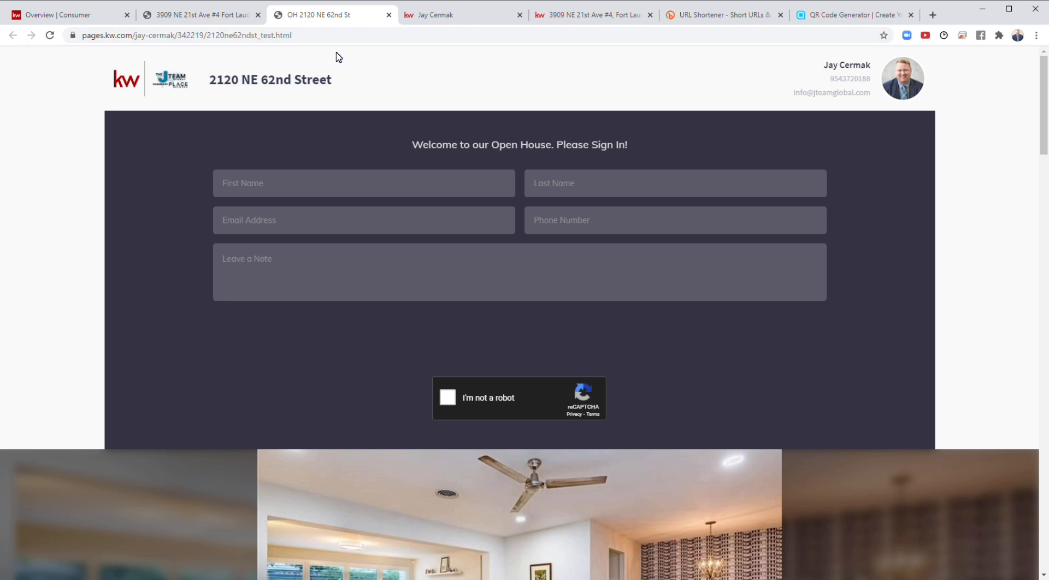
{"action": "mouse_move", "coordinate": [796, 247]}
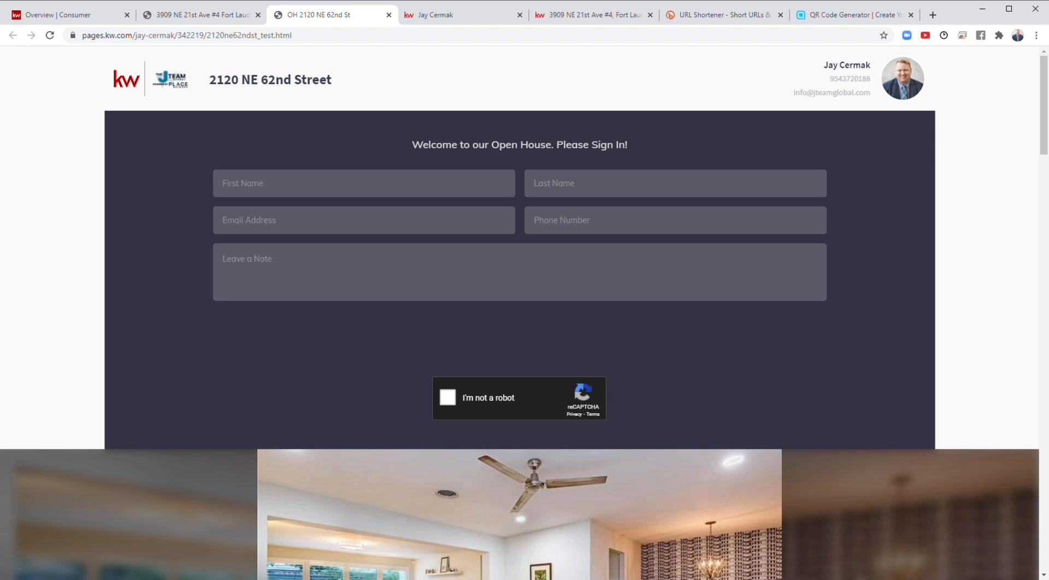
{"action": "left_click", "coordinate": [519, 273]}
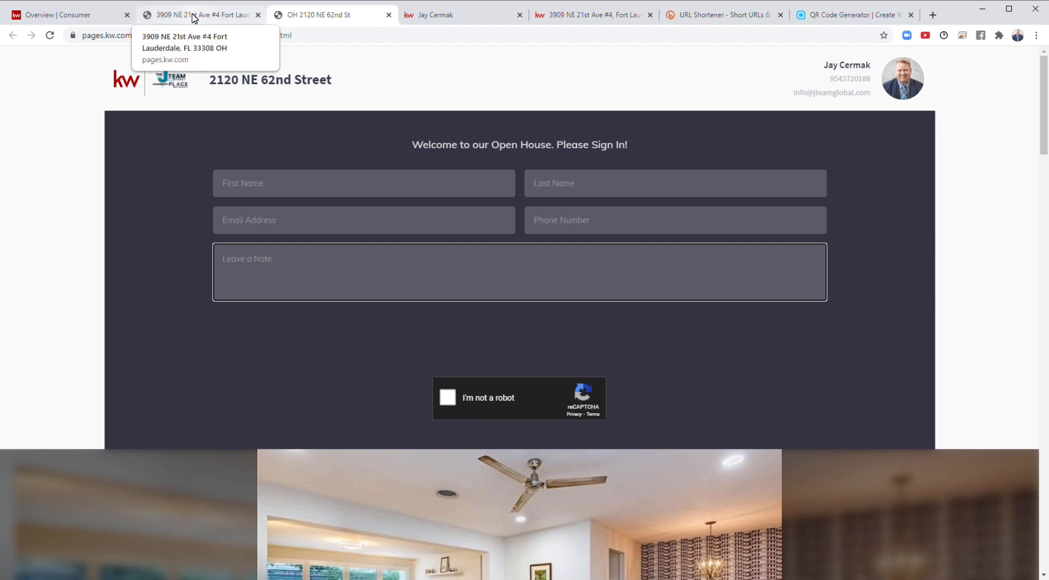
{"action": "left_click", "coordinate": [201, 14]}
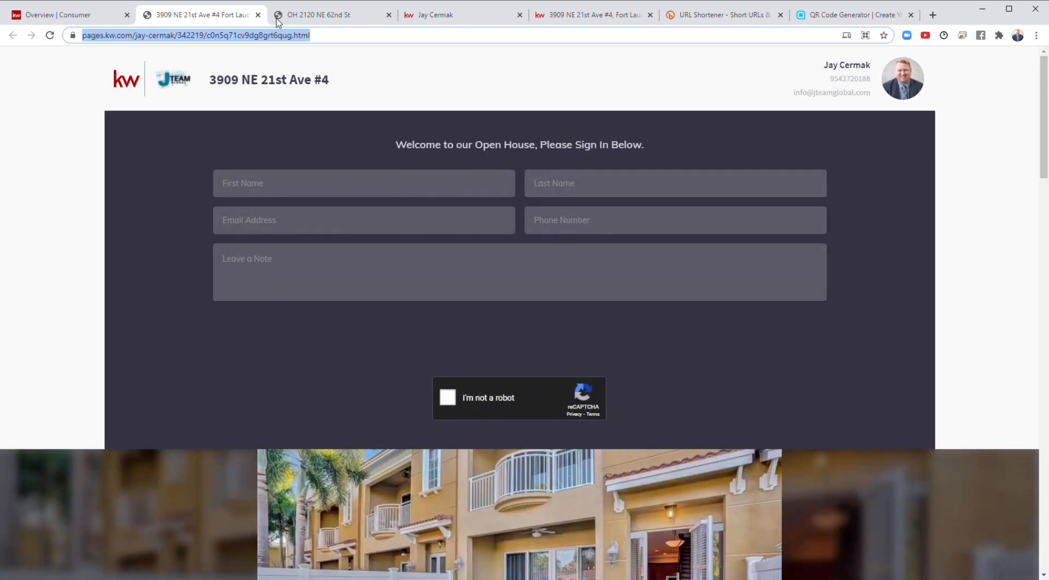
{"action": "left_click", "coordinate": [63, 15]}
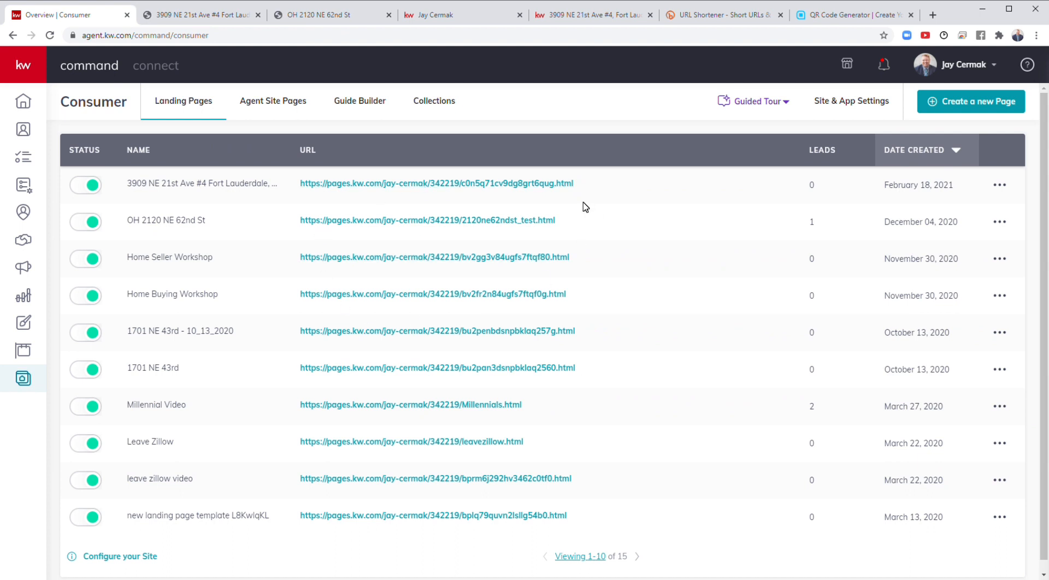
{"action": "mouse_move", "coordinate": [814, 422]}
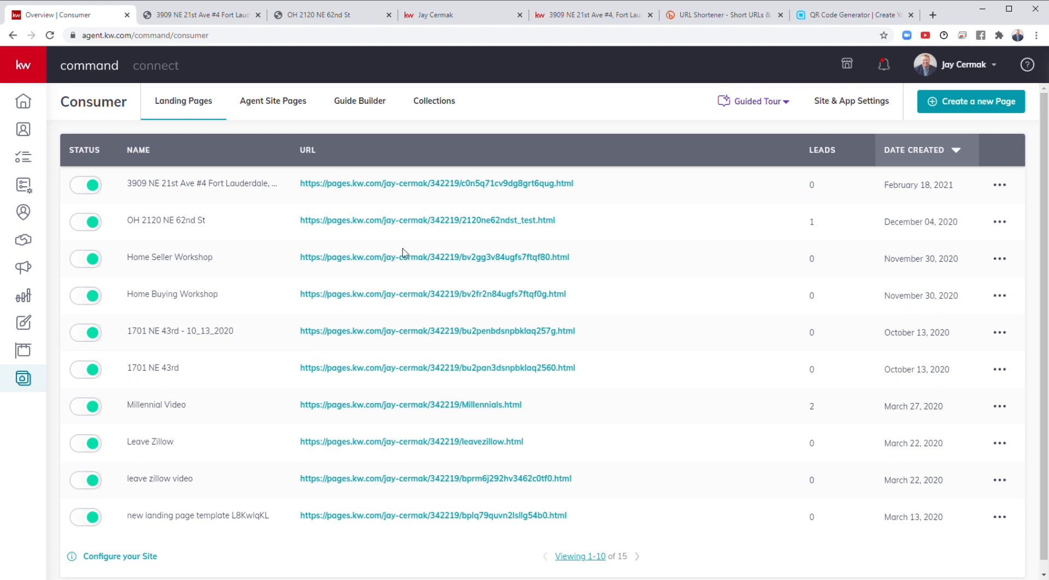
{"action": "mouse_move", "coordinate": [456, 223]}
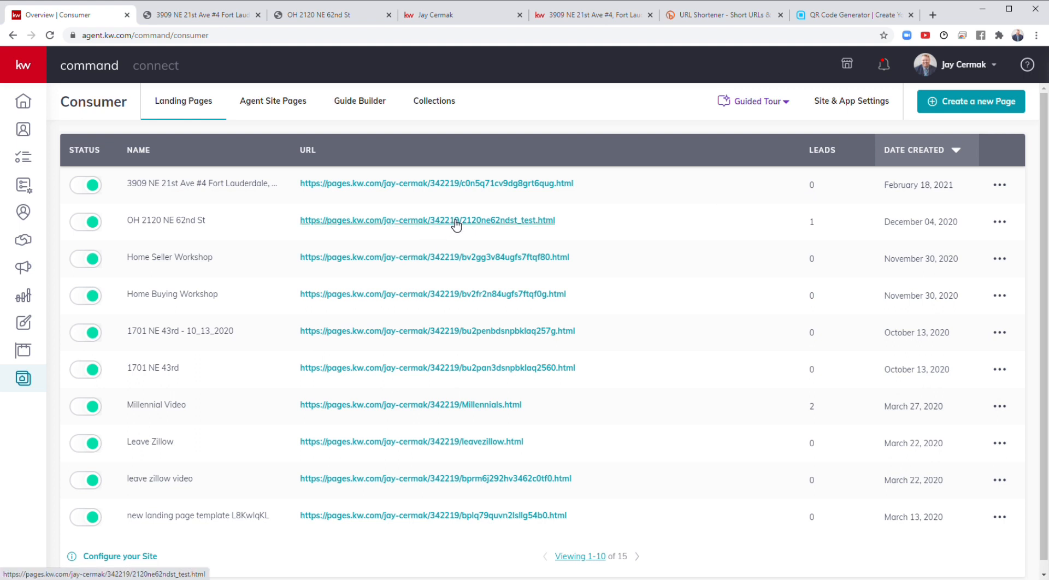